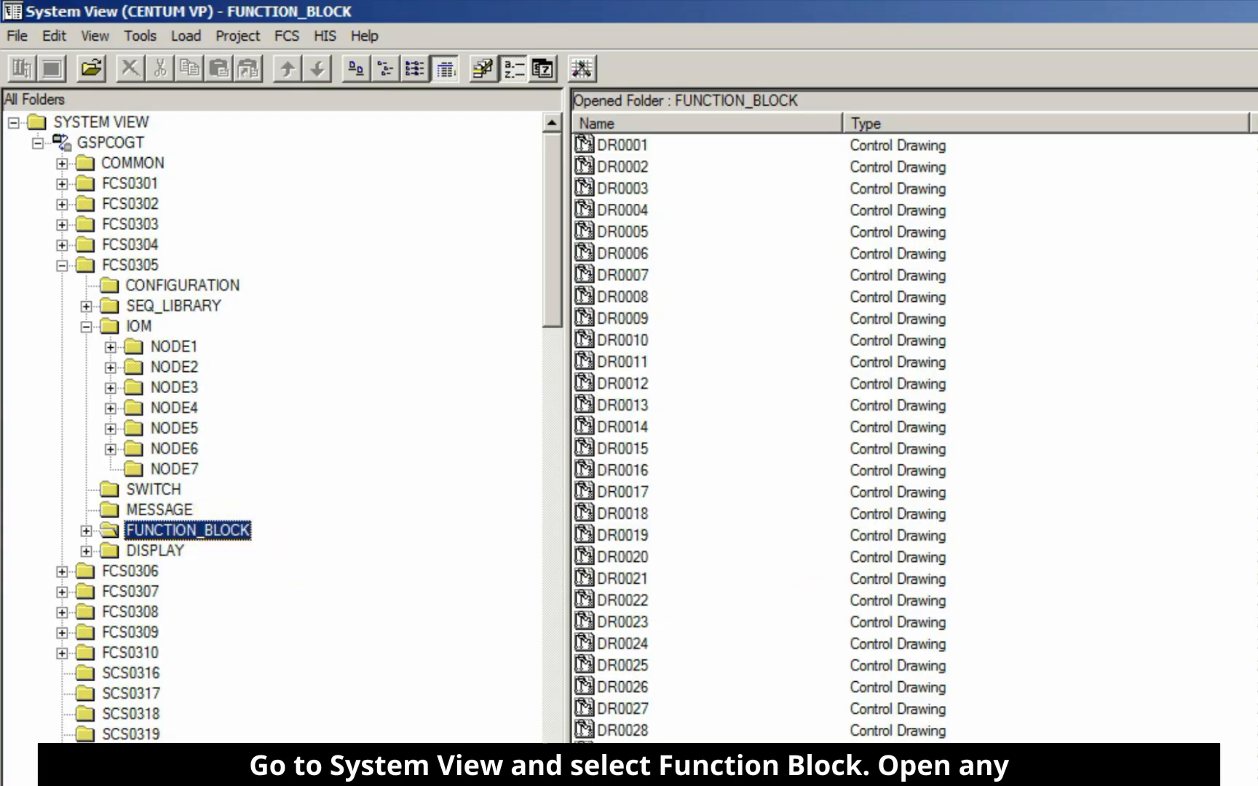
Step: Open control drawing DR0037 from the drawing list
scroll("down", 3)
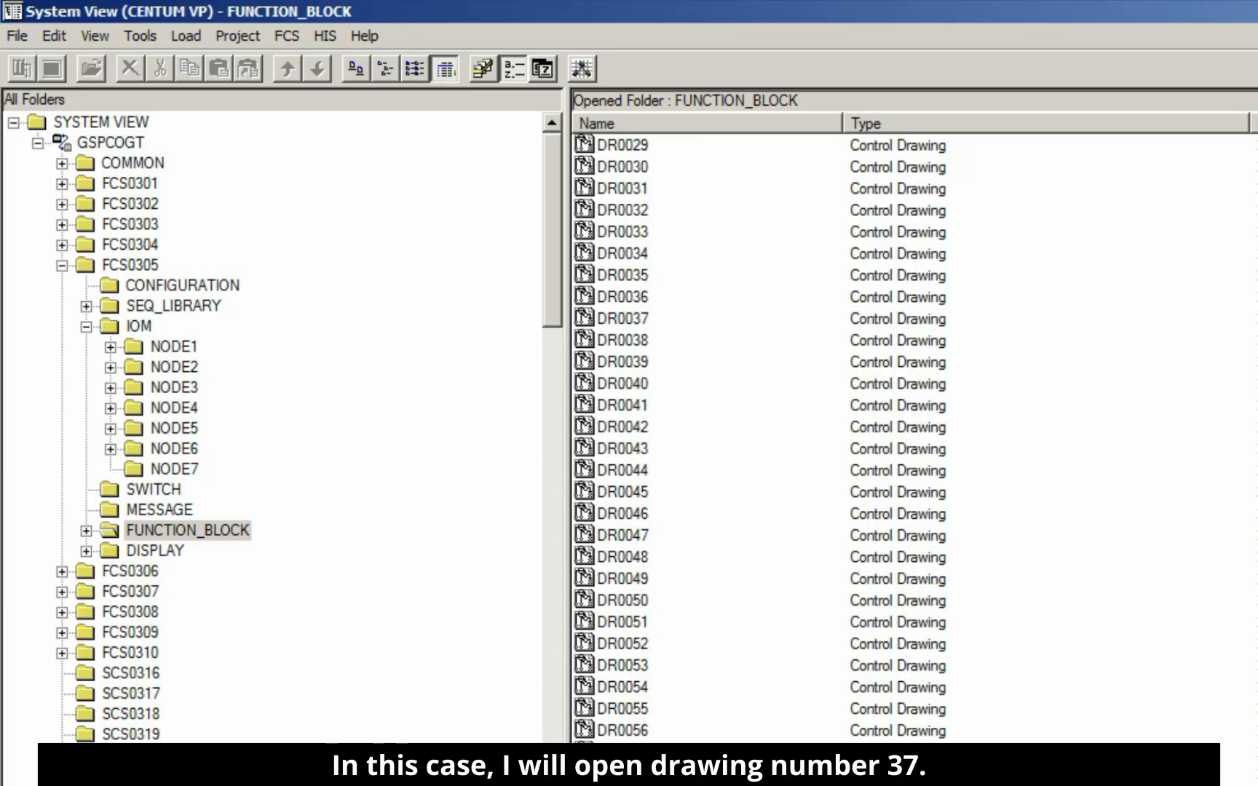
left_click(622, 319)
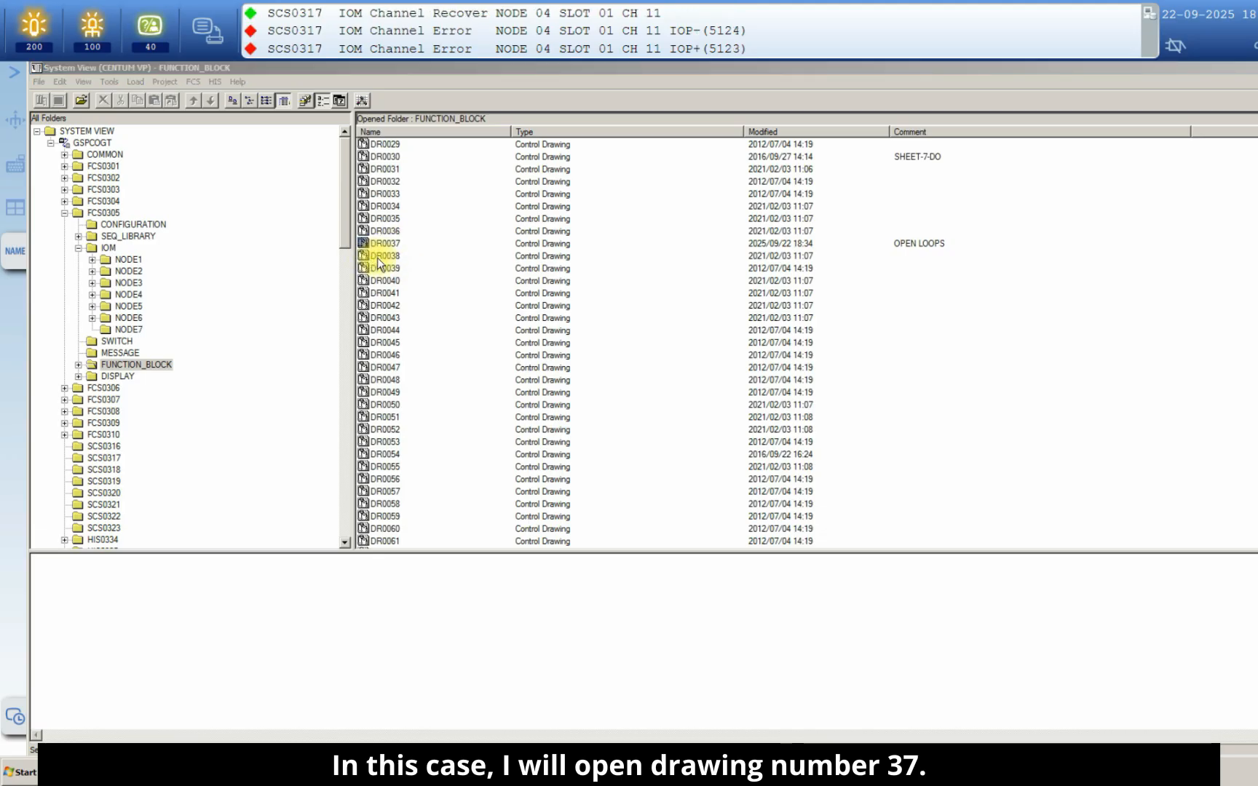
double_click(384, 243)
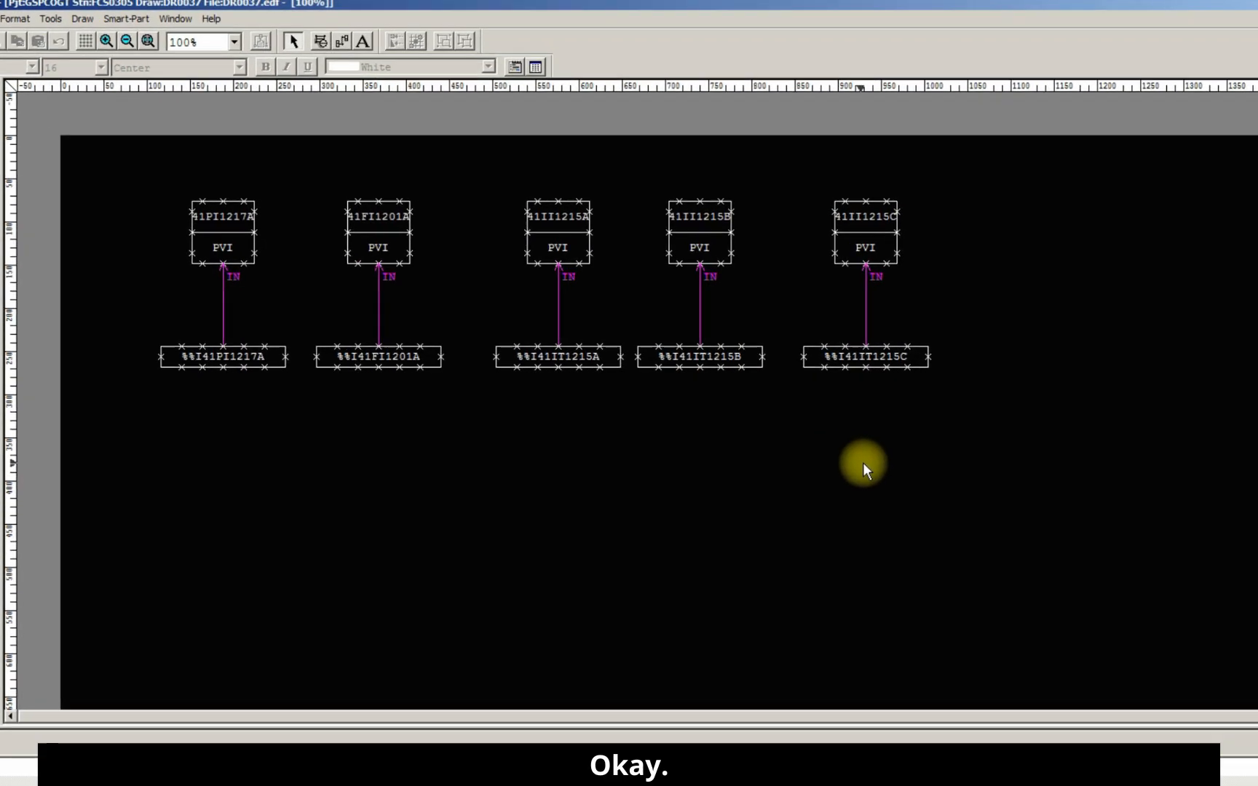
Step: Insert a new Link Block function block on the sheet and zoom in on it
right_click(863, 465)
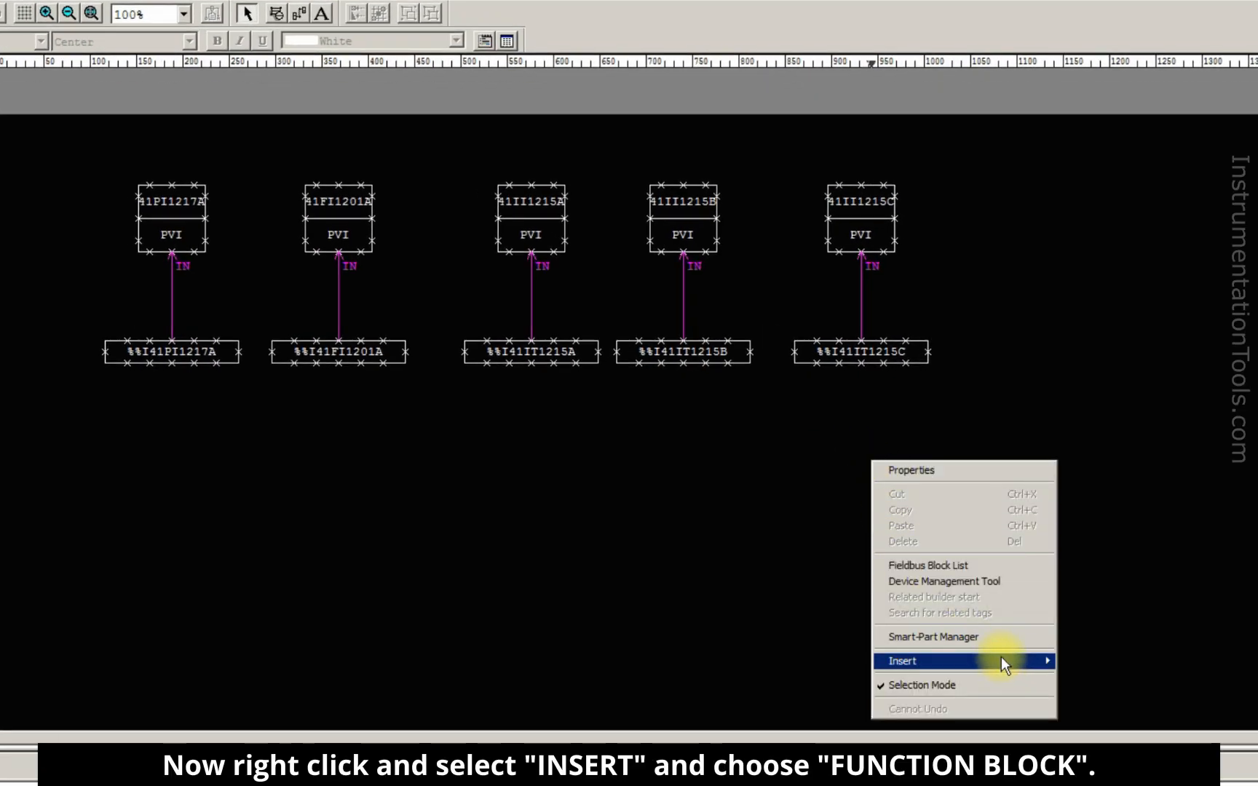
left_click(902, 661)
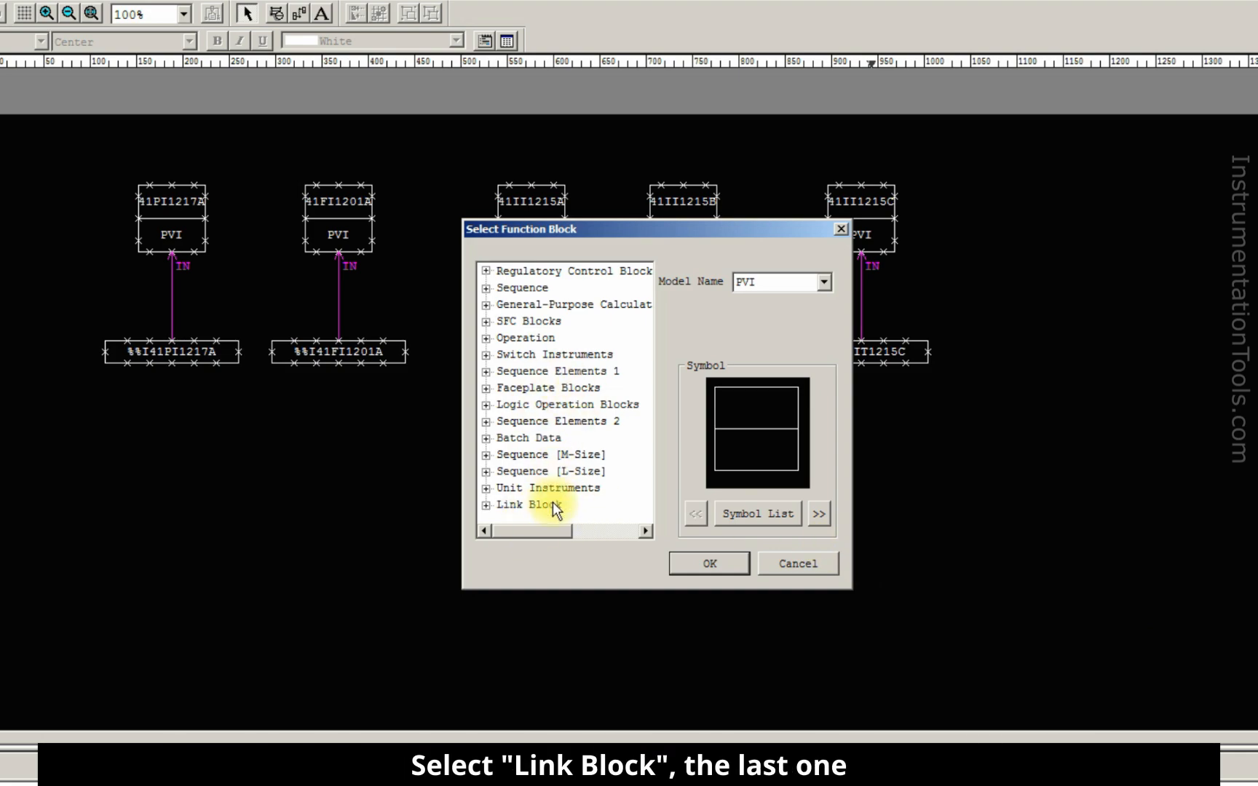
left_click(707, 562)
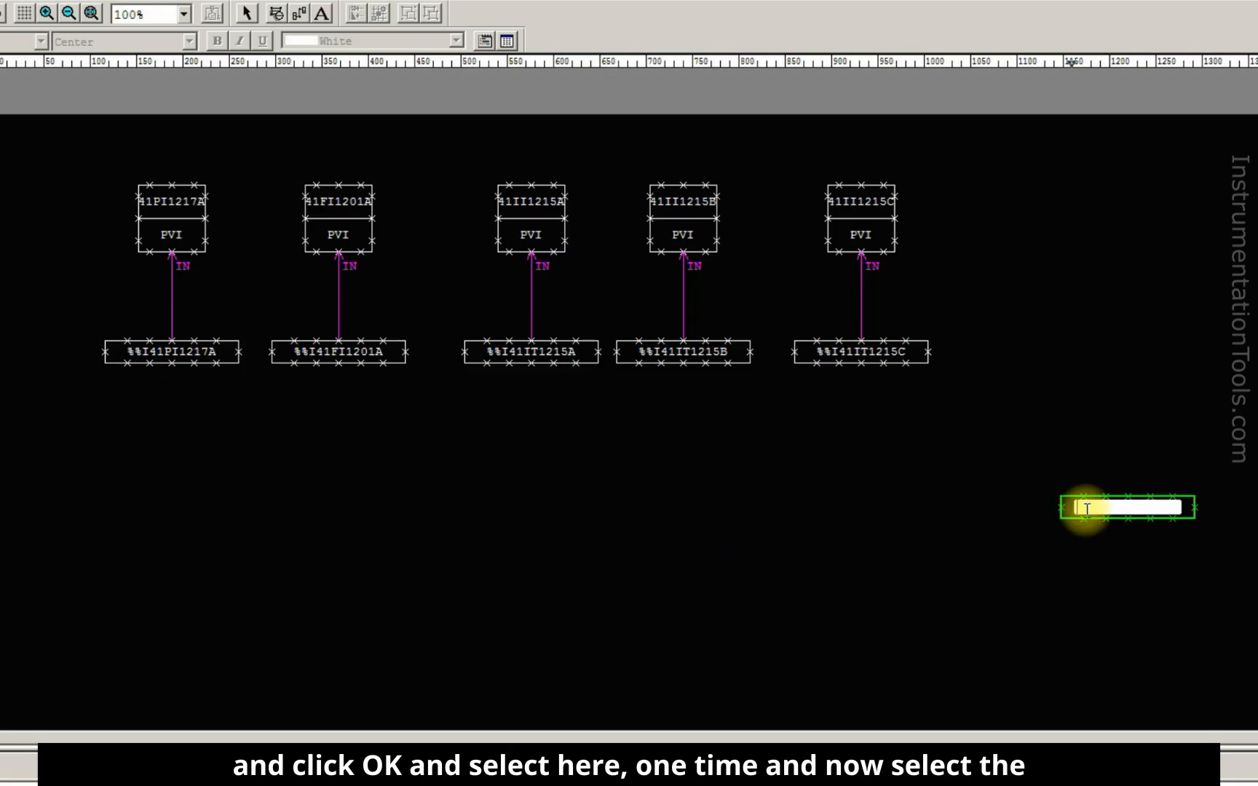
left_click(47, 14)
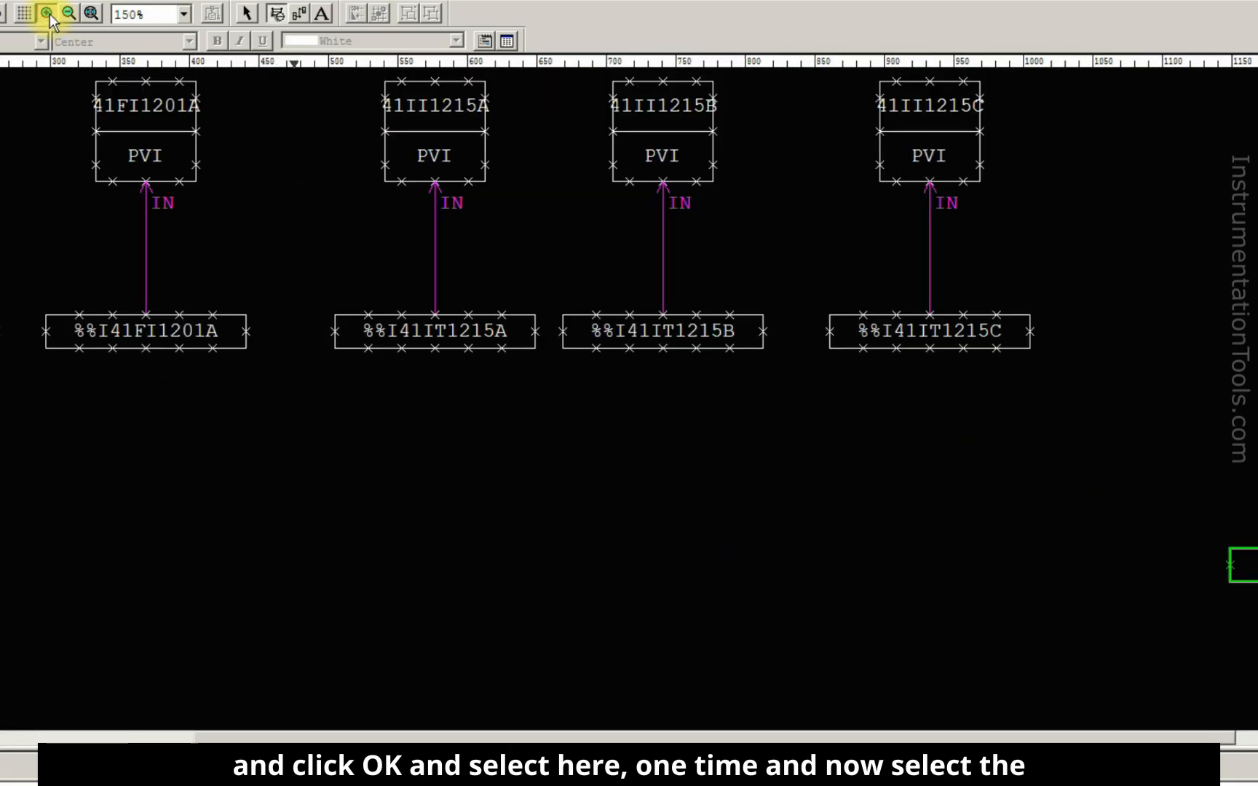
left_click(50, 13)
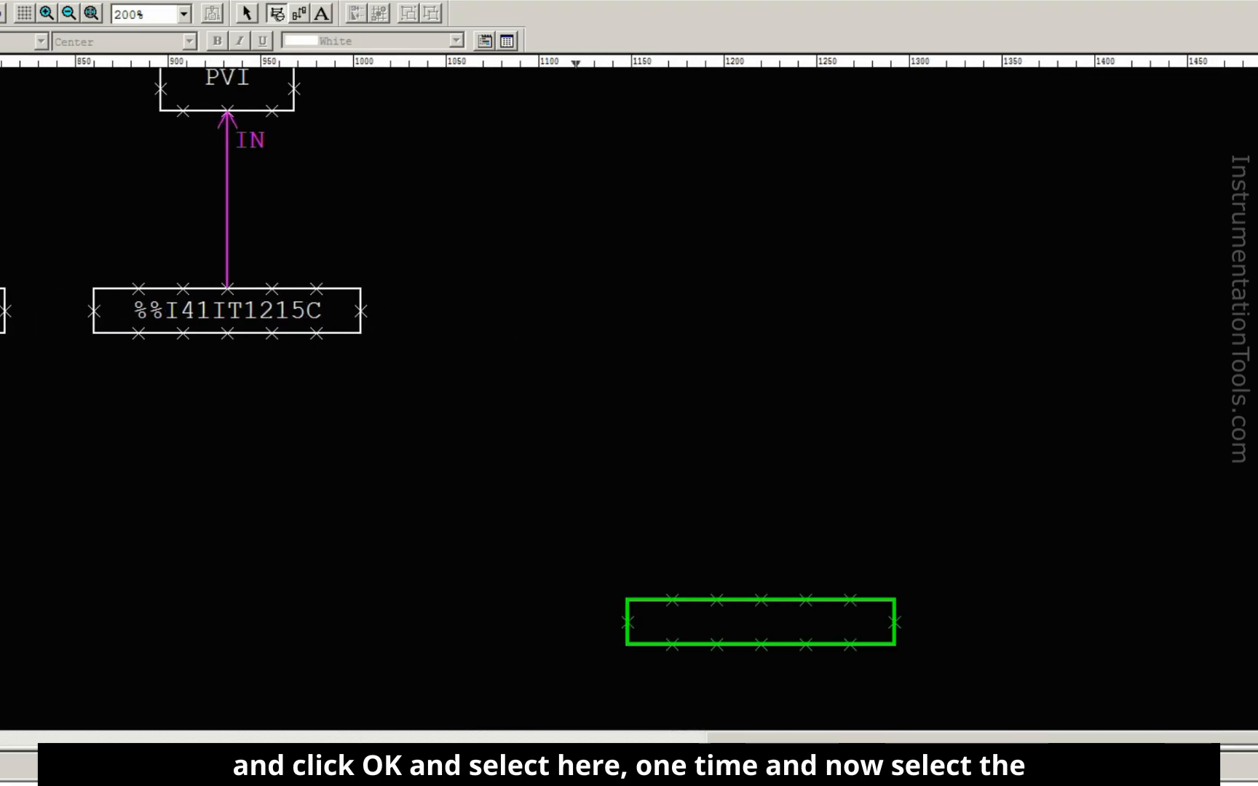
mouse_move(165, 8)
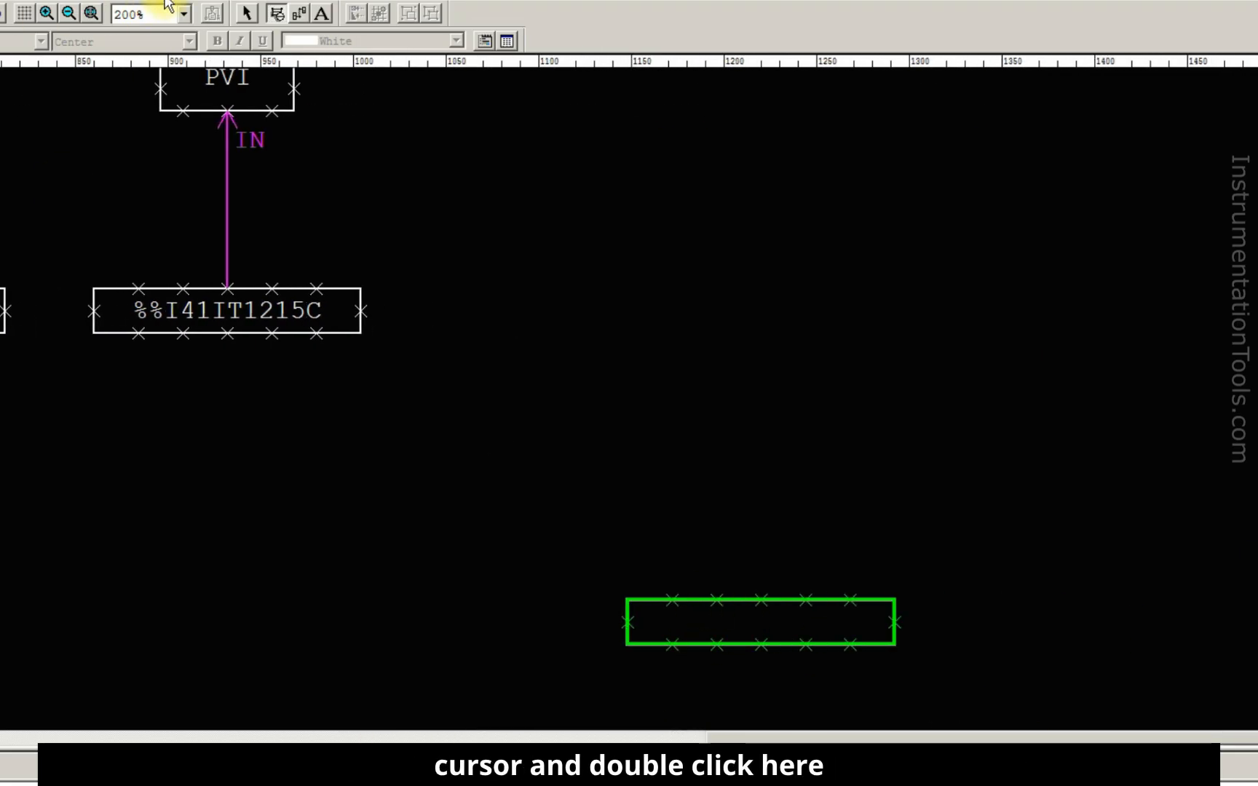
Step: Label the new link block %%I41TT1217CH to match the IOM label
double_click(756, 623)
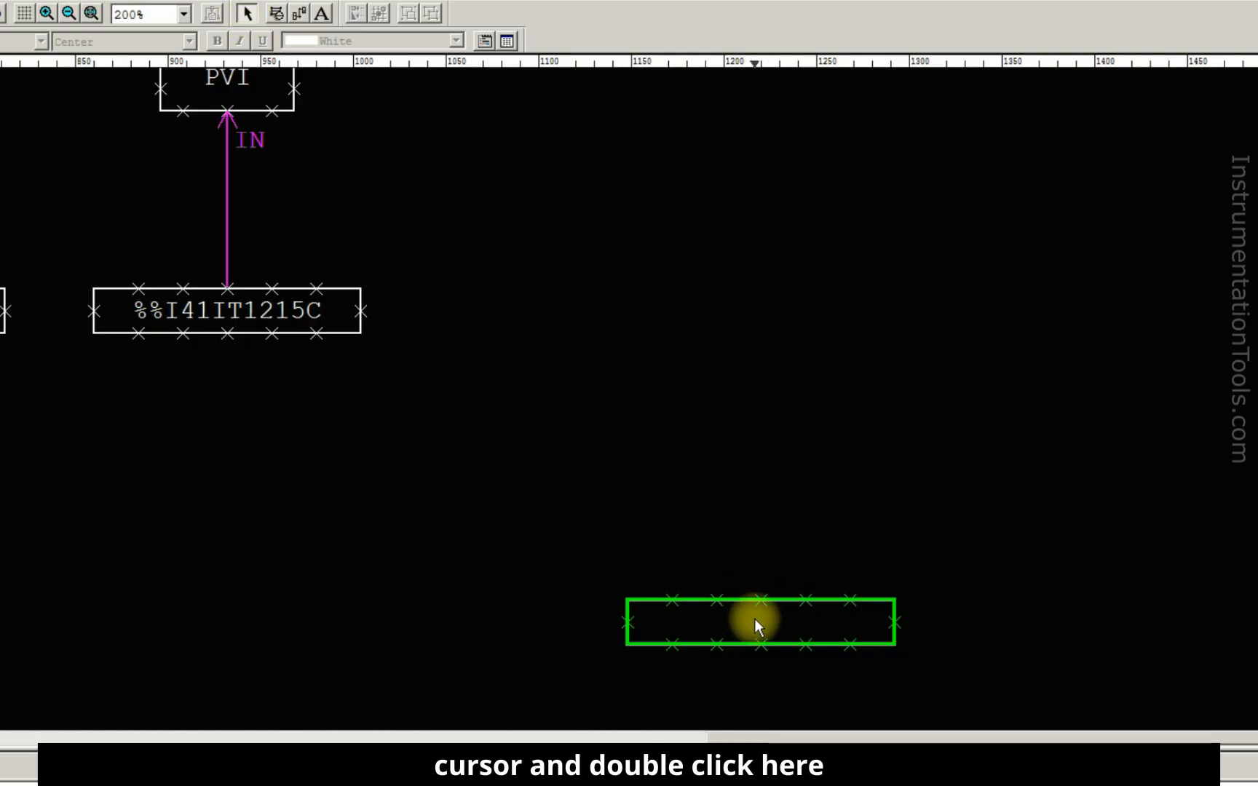
double_click(757, 624)
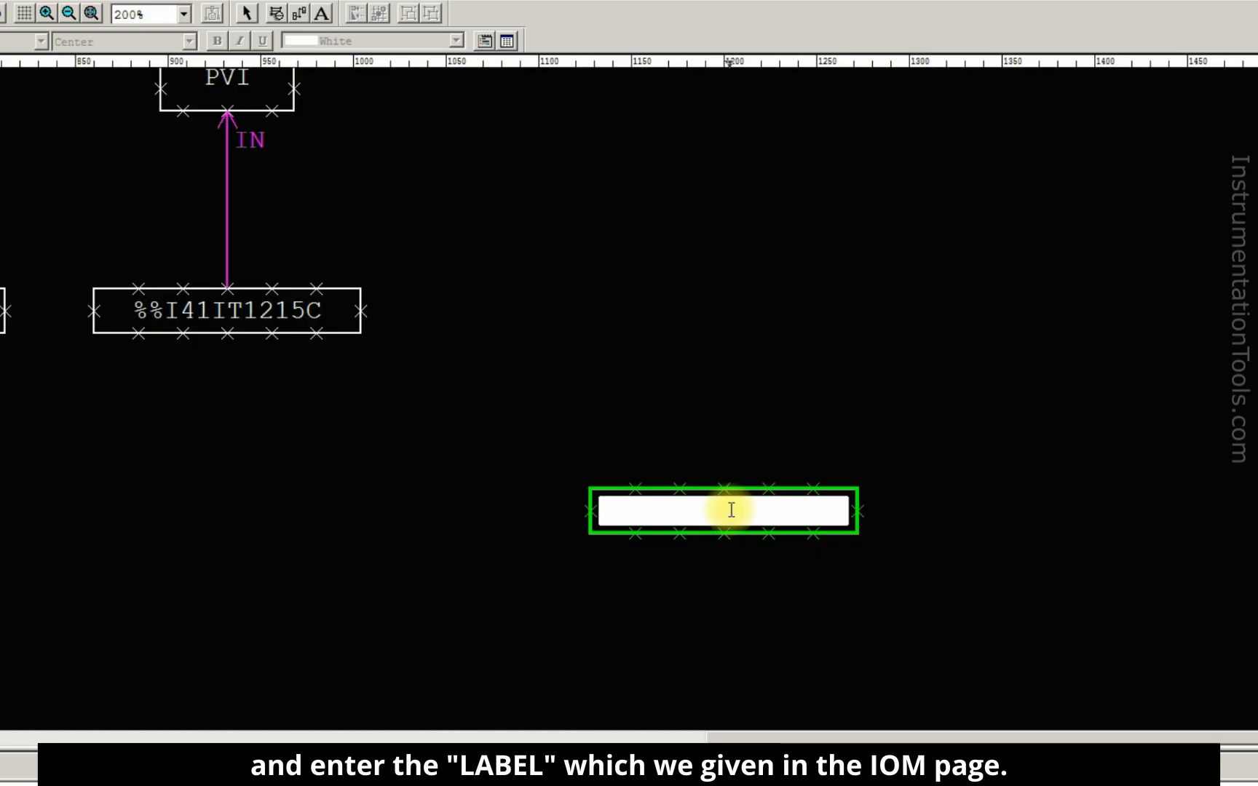
type("%%I41TT1217CH")
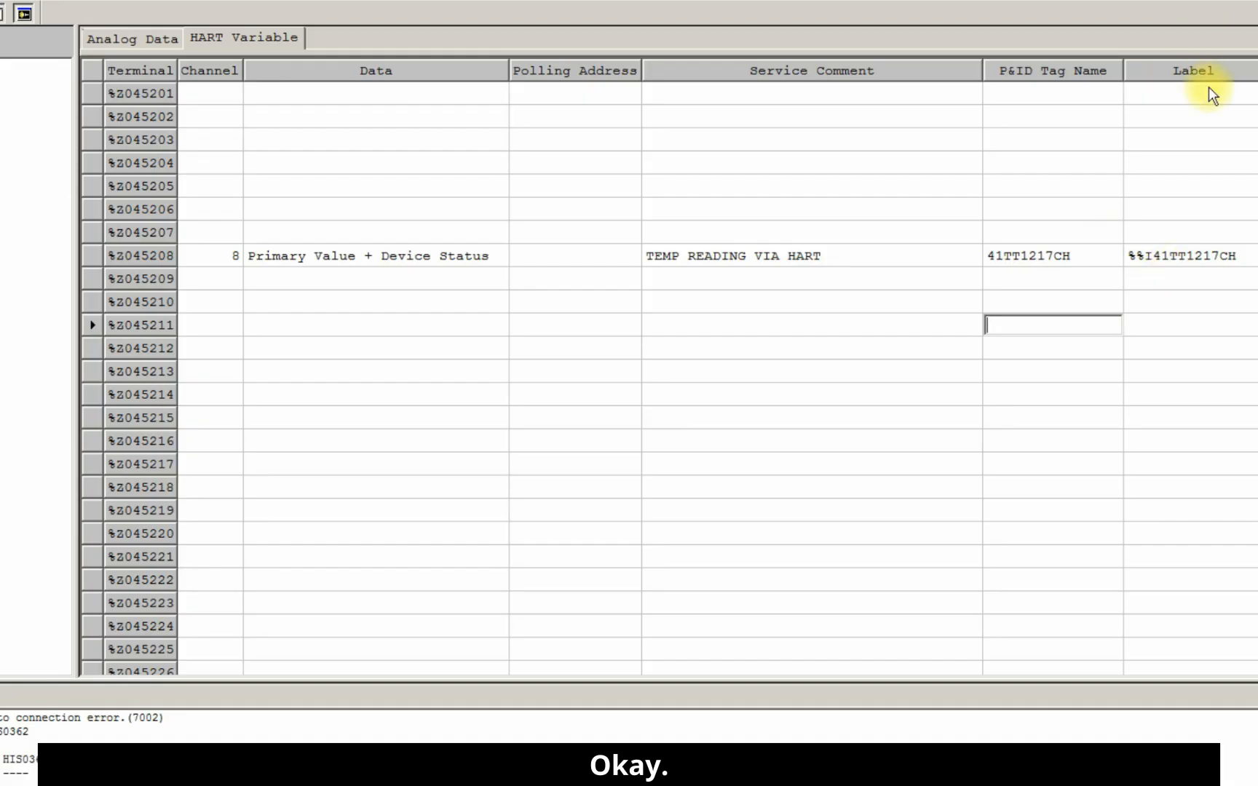
left_click(1187, 256)
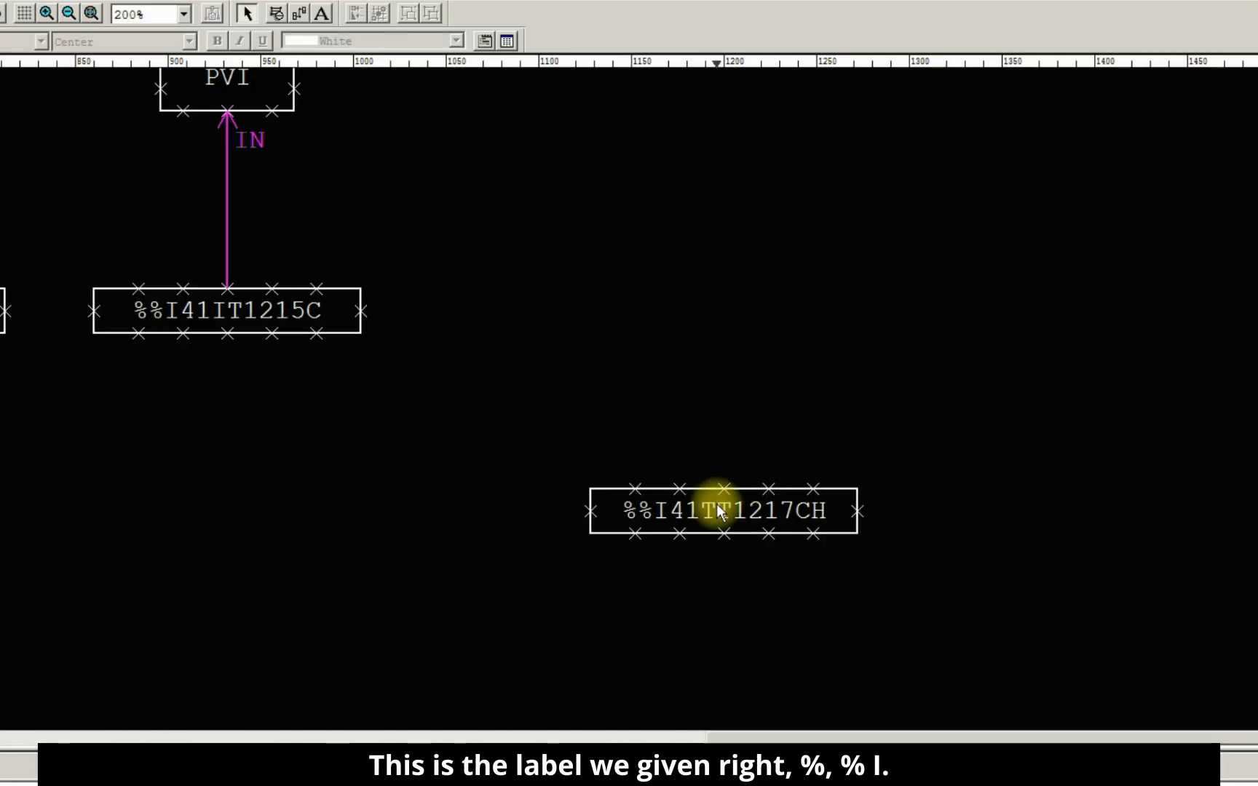
mouse_move(684, 257)
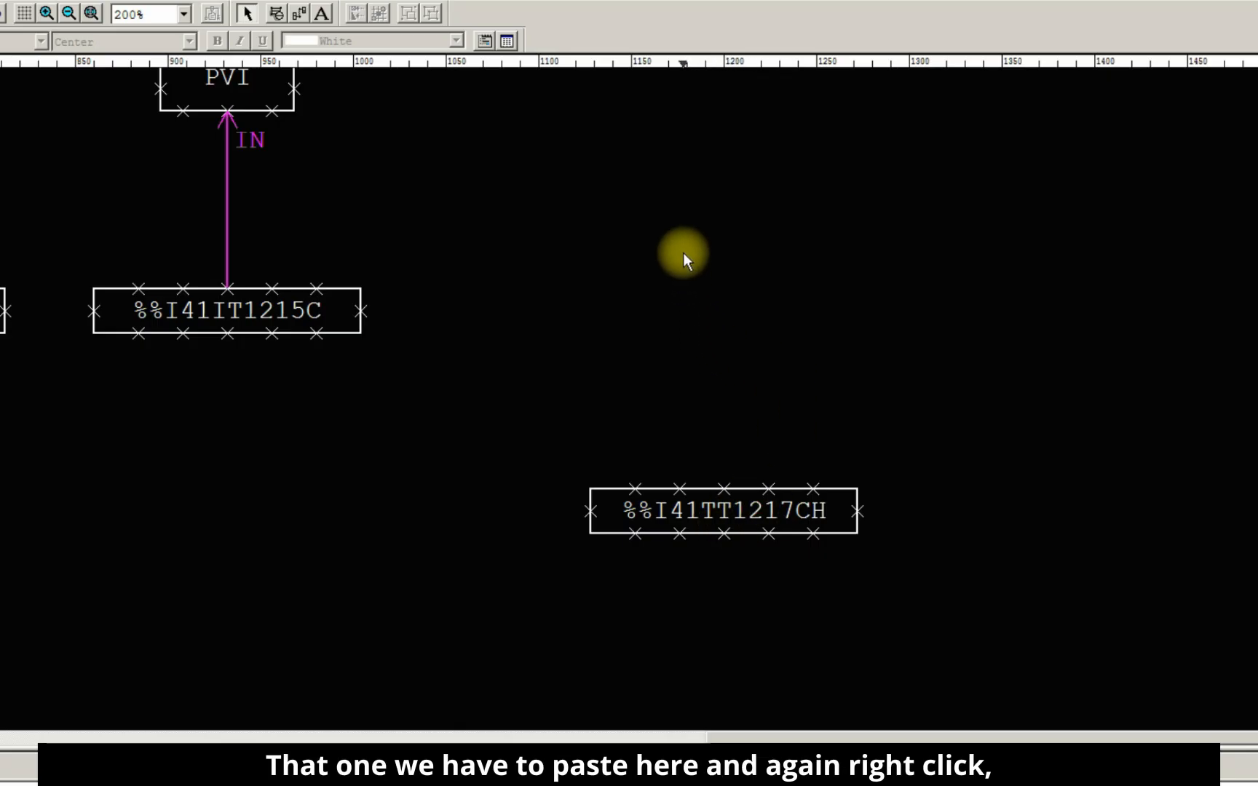
Step: Insert a PVI block from the Regulatory Control Block category above the link block
right_click(683, 258)
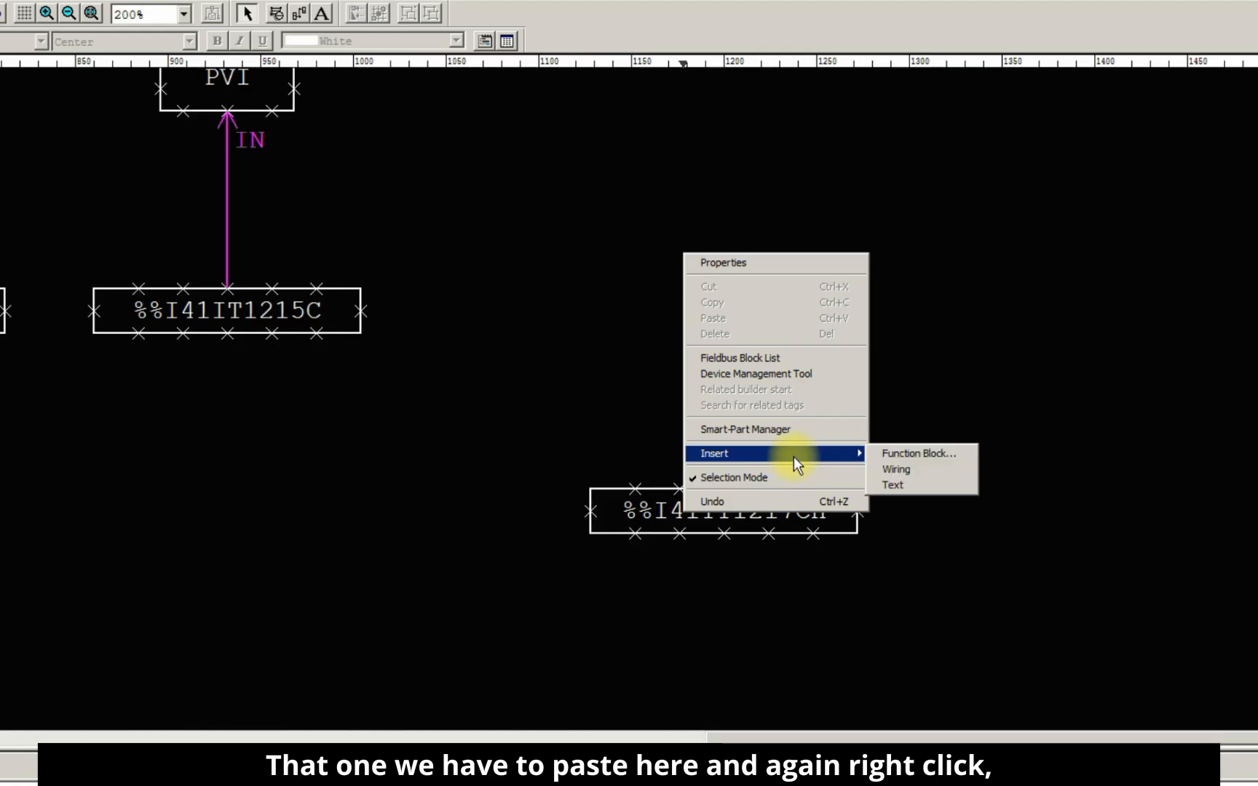
left_click(917, 453)
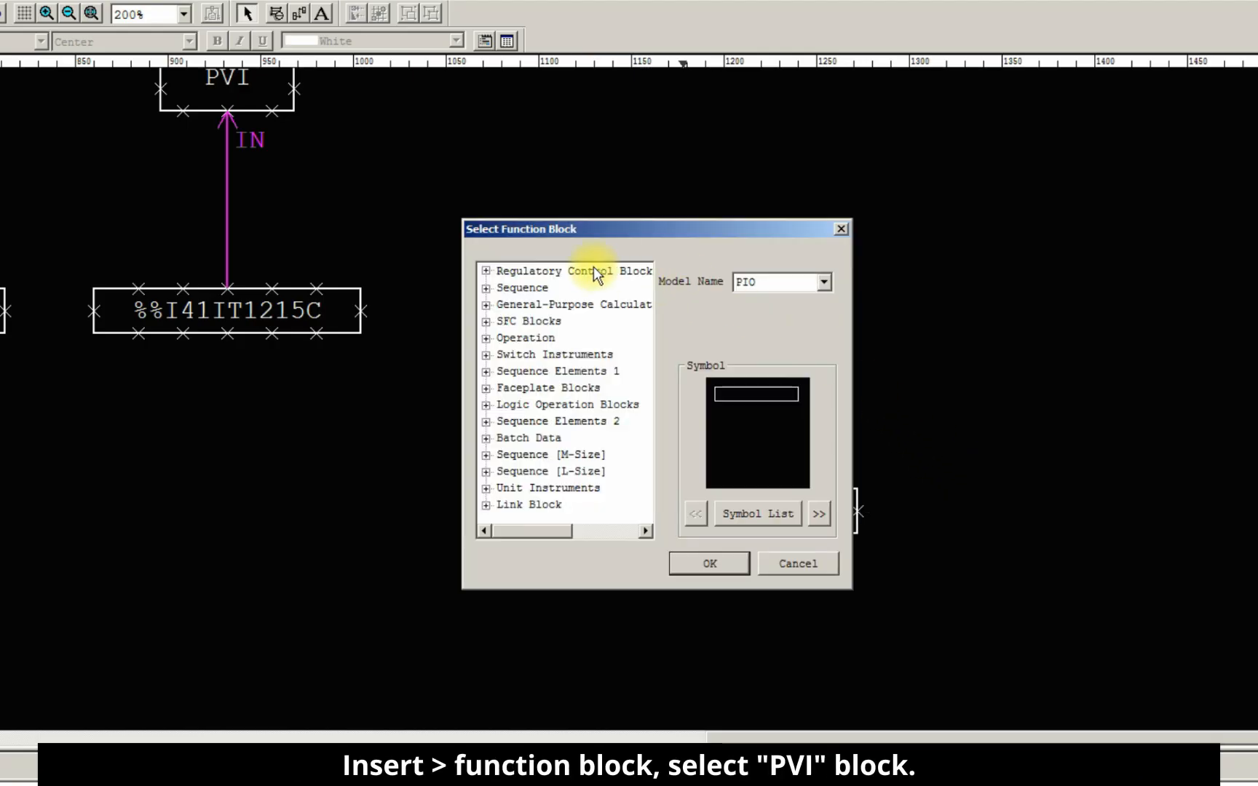
left_click(573, 270)
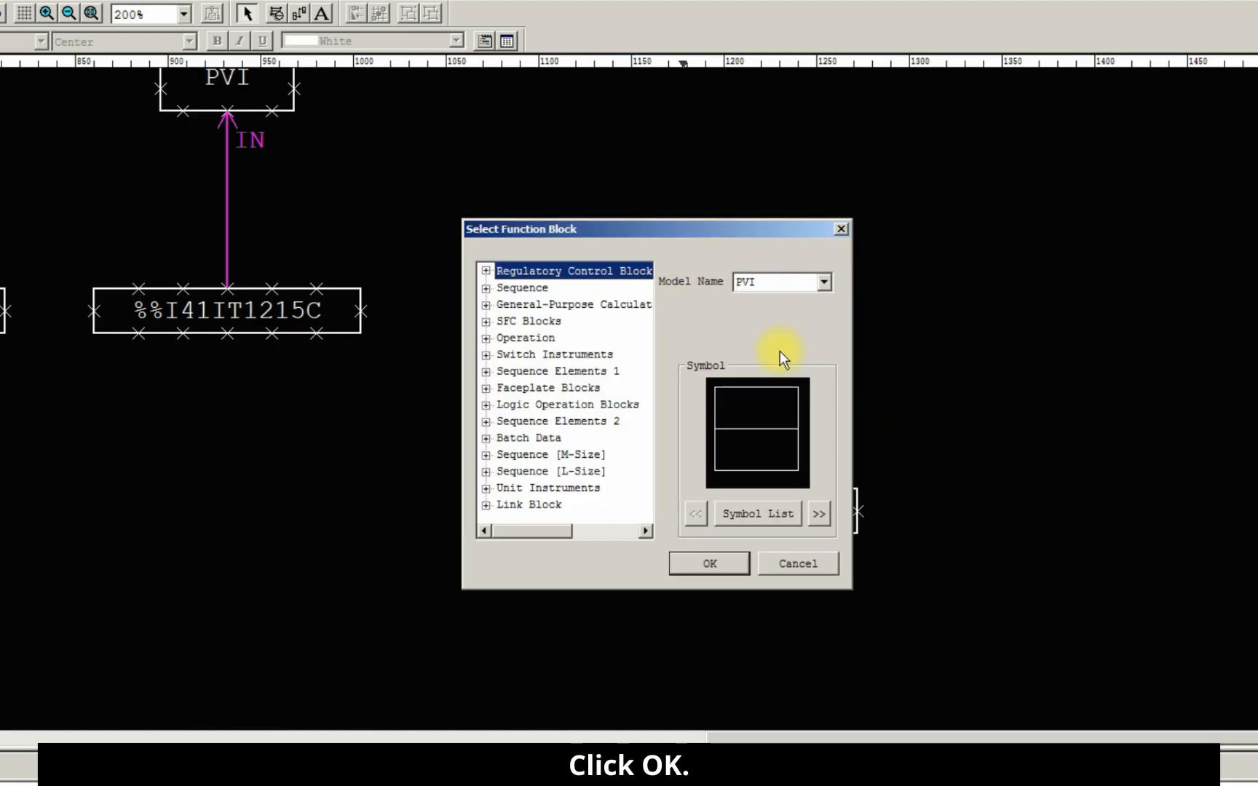
left_click(706, 563)
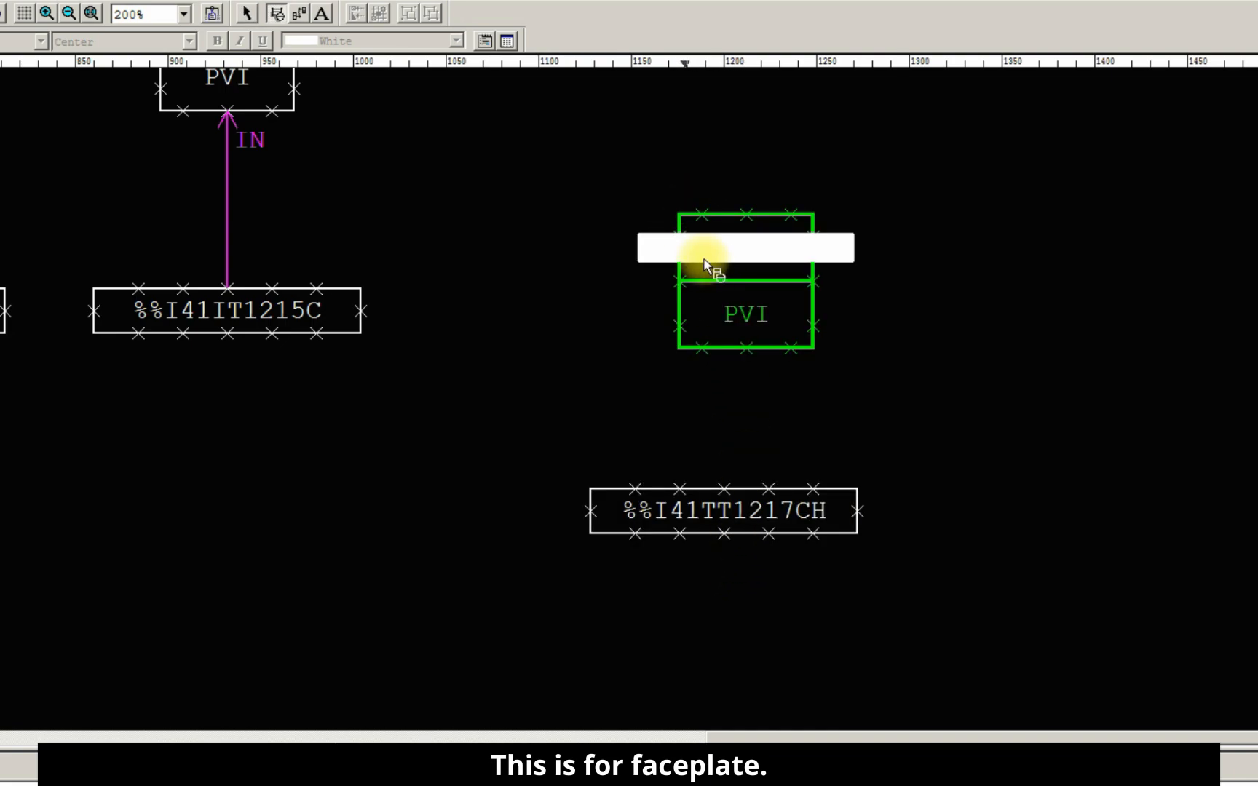
mouse_move(962, 405)
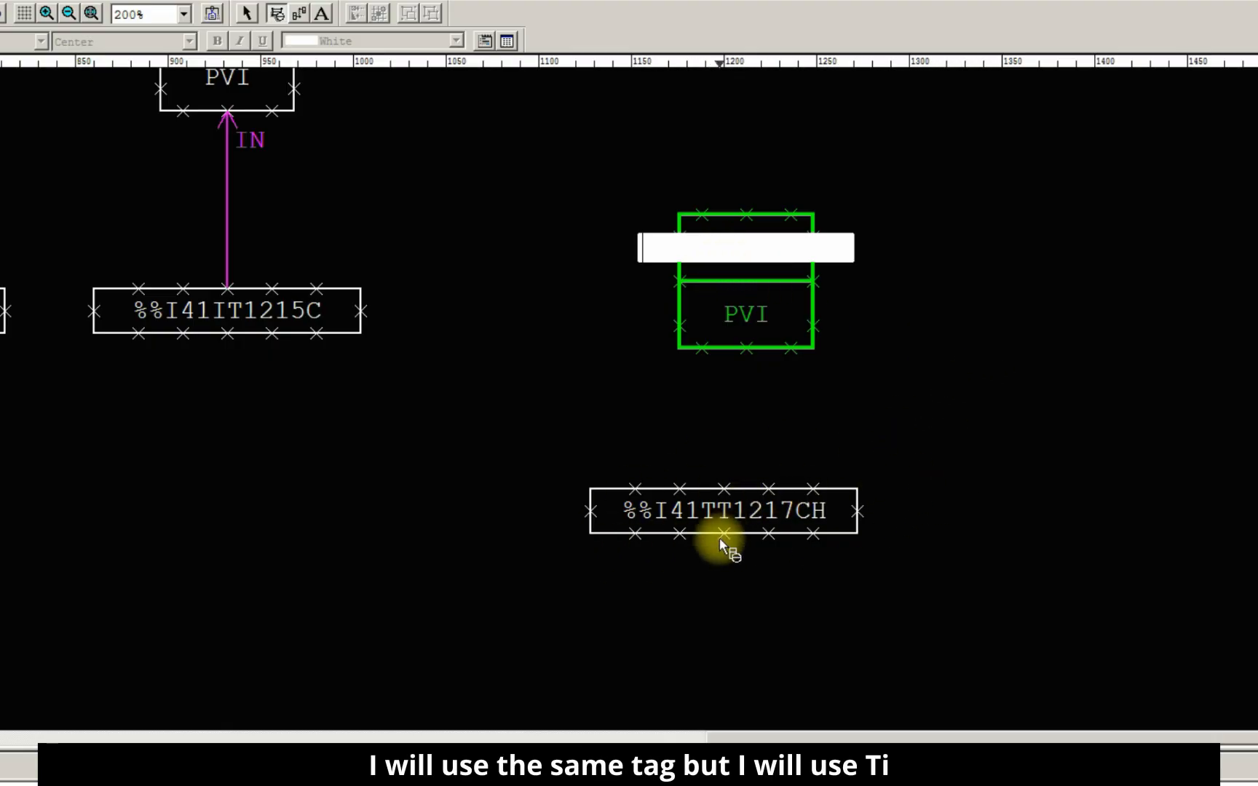
mouse_move(998, 511)
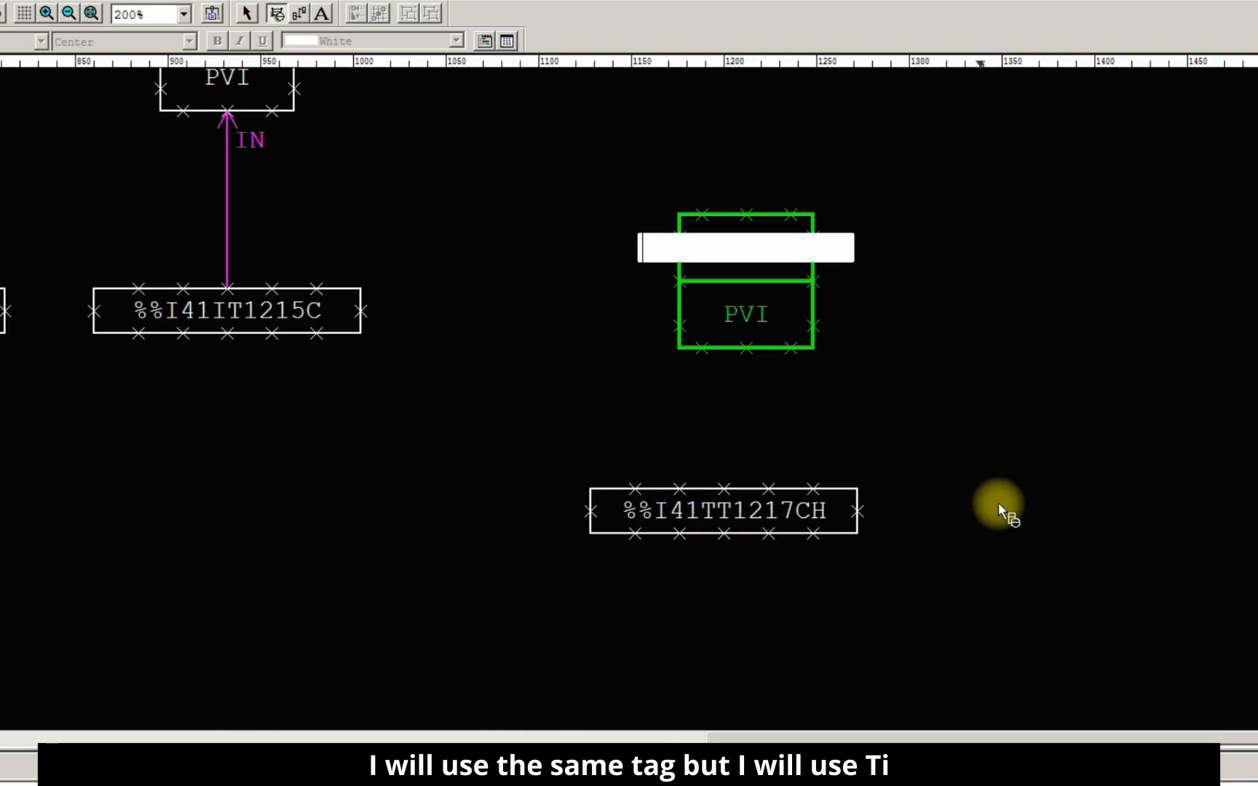
mouse_move(970, 502)
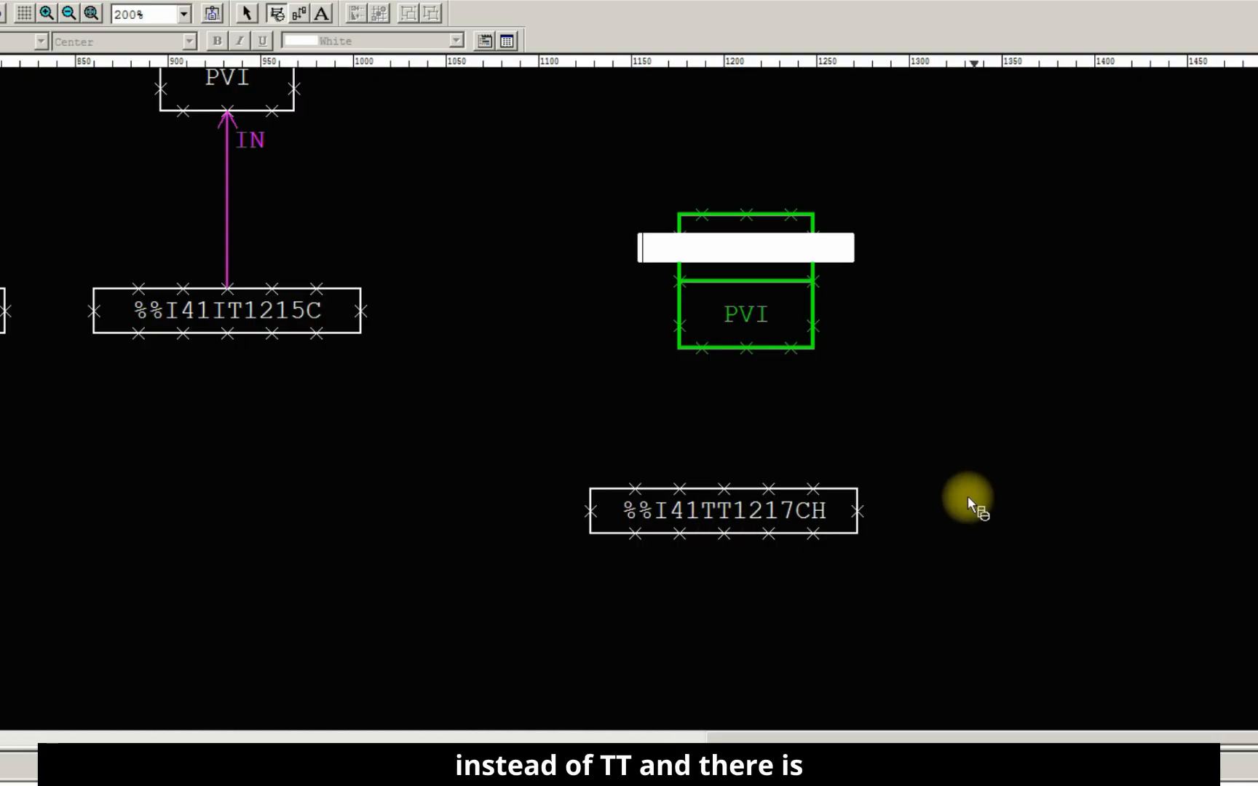
mouse_move(1146, 471)
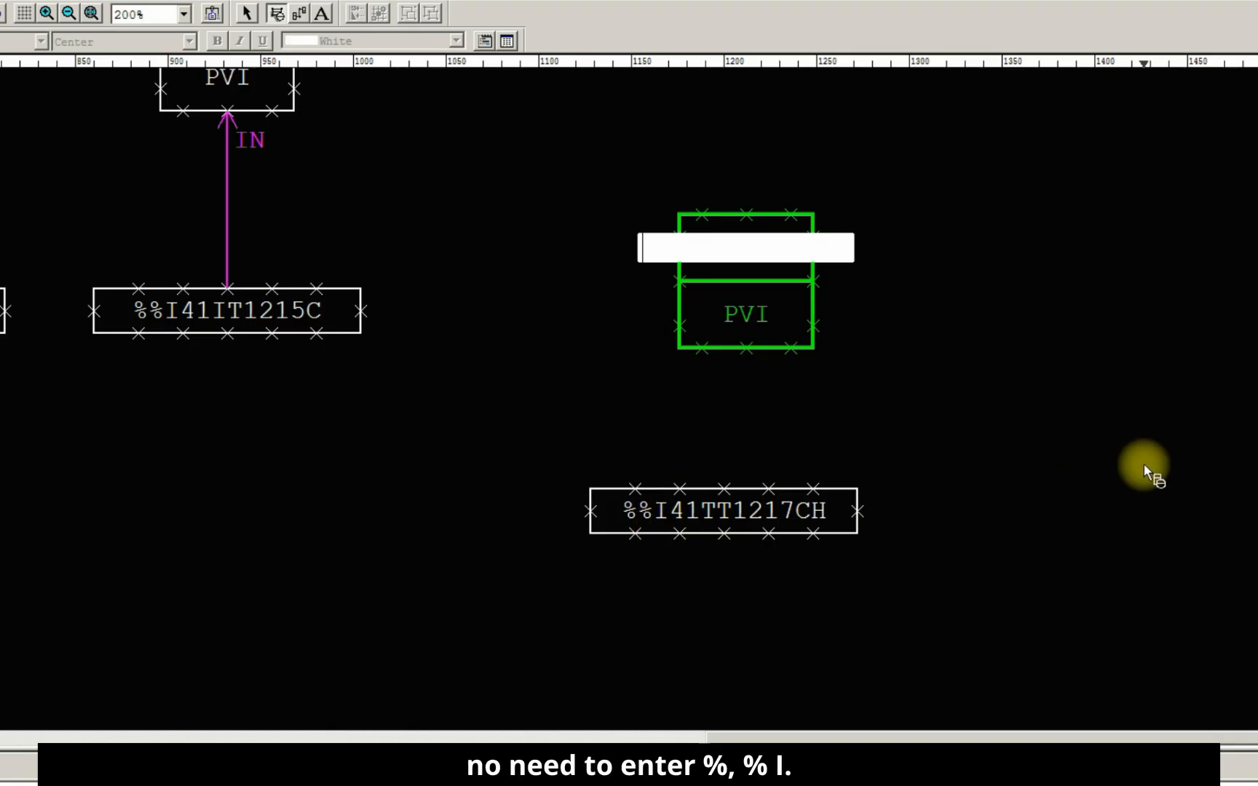
Step: Give the new PVI block the tag name 41TI1217CH
type("4")
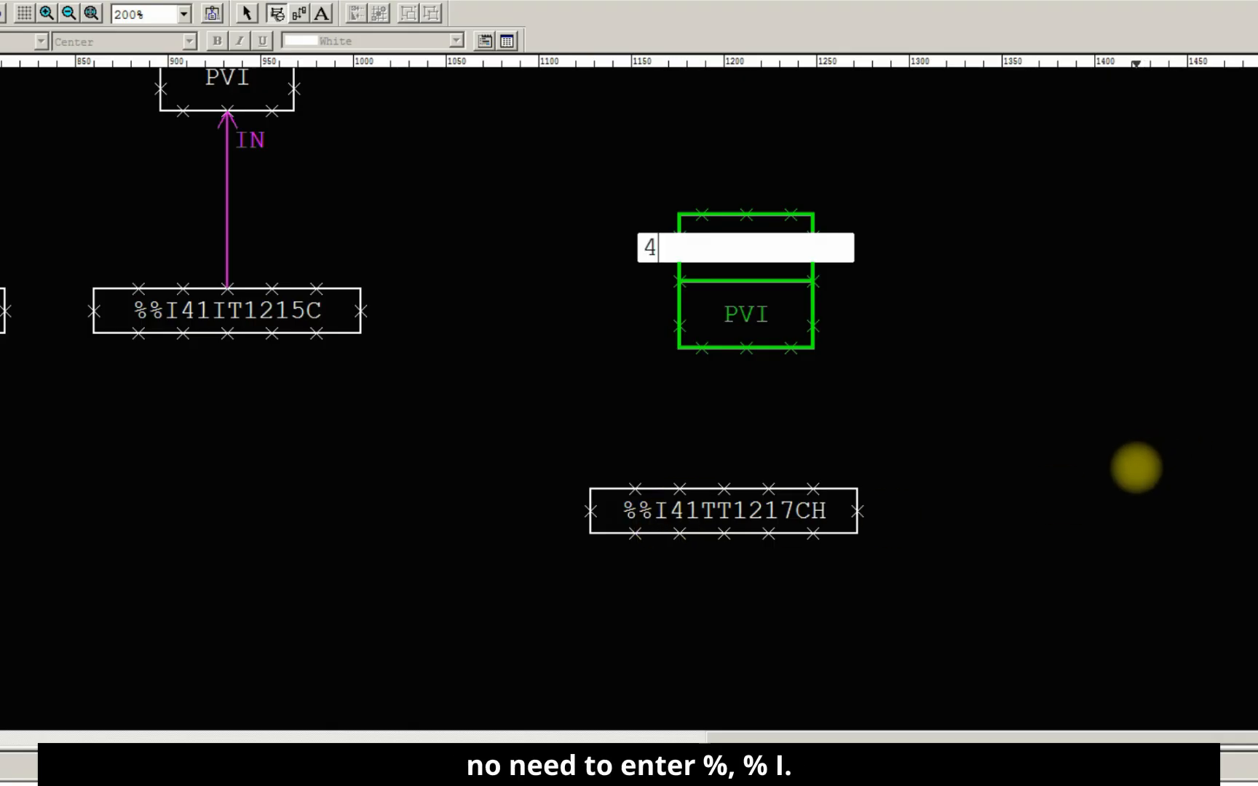
type("1TI")
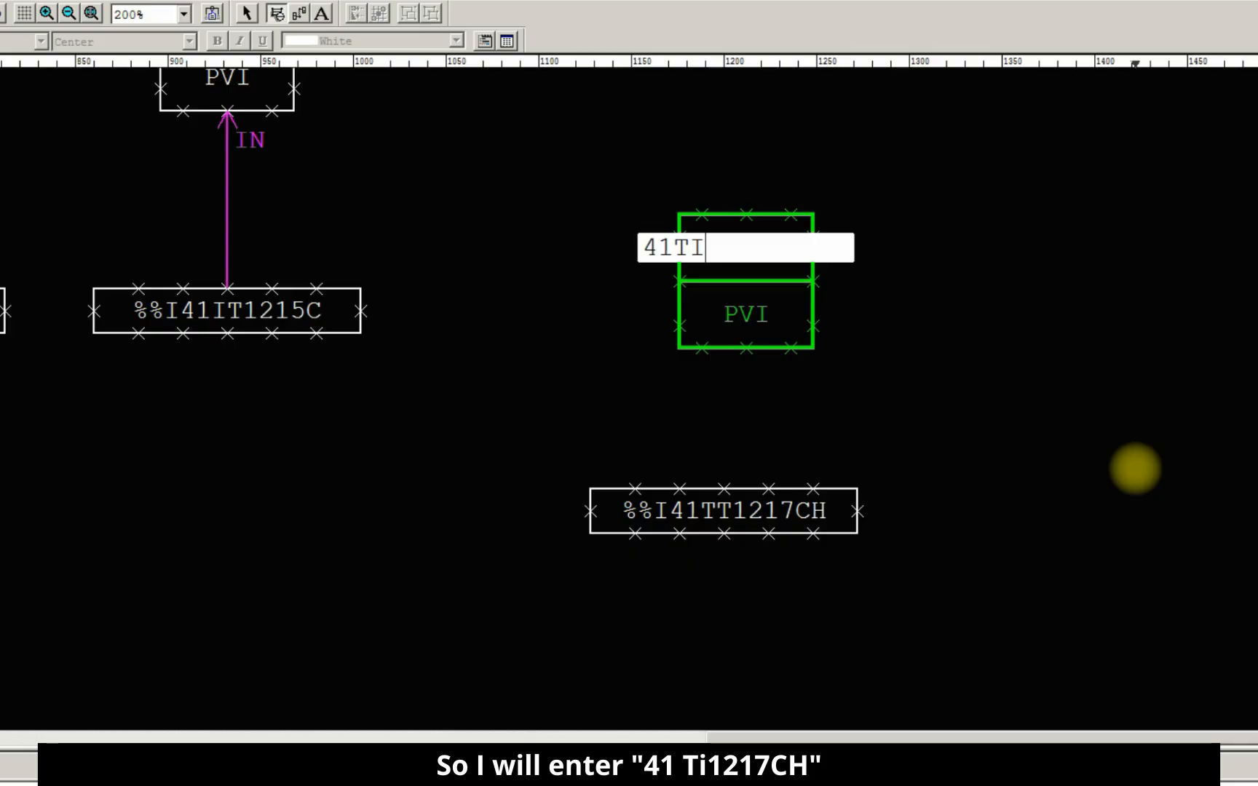
type("1217")
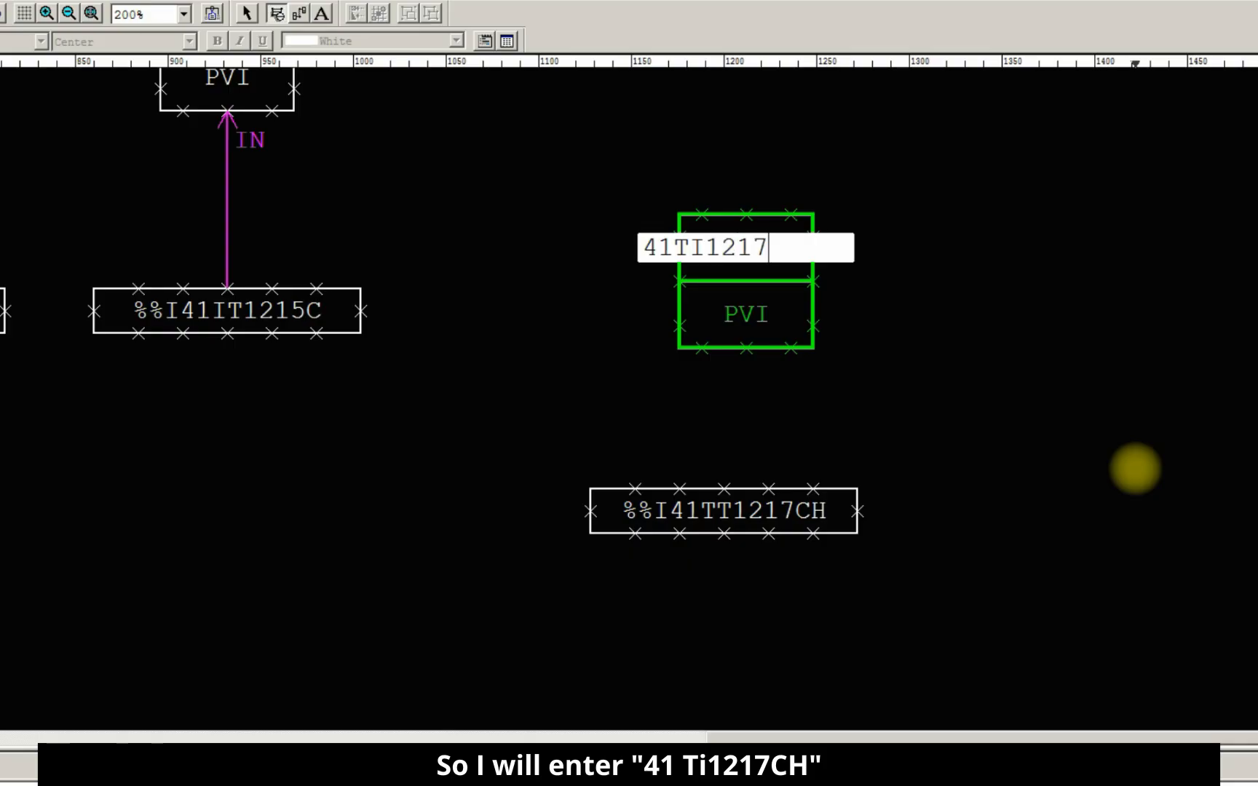
type("CH")
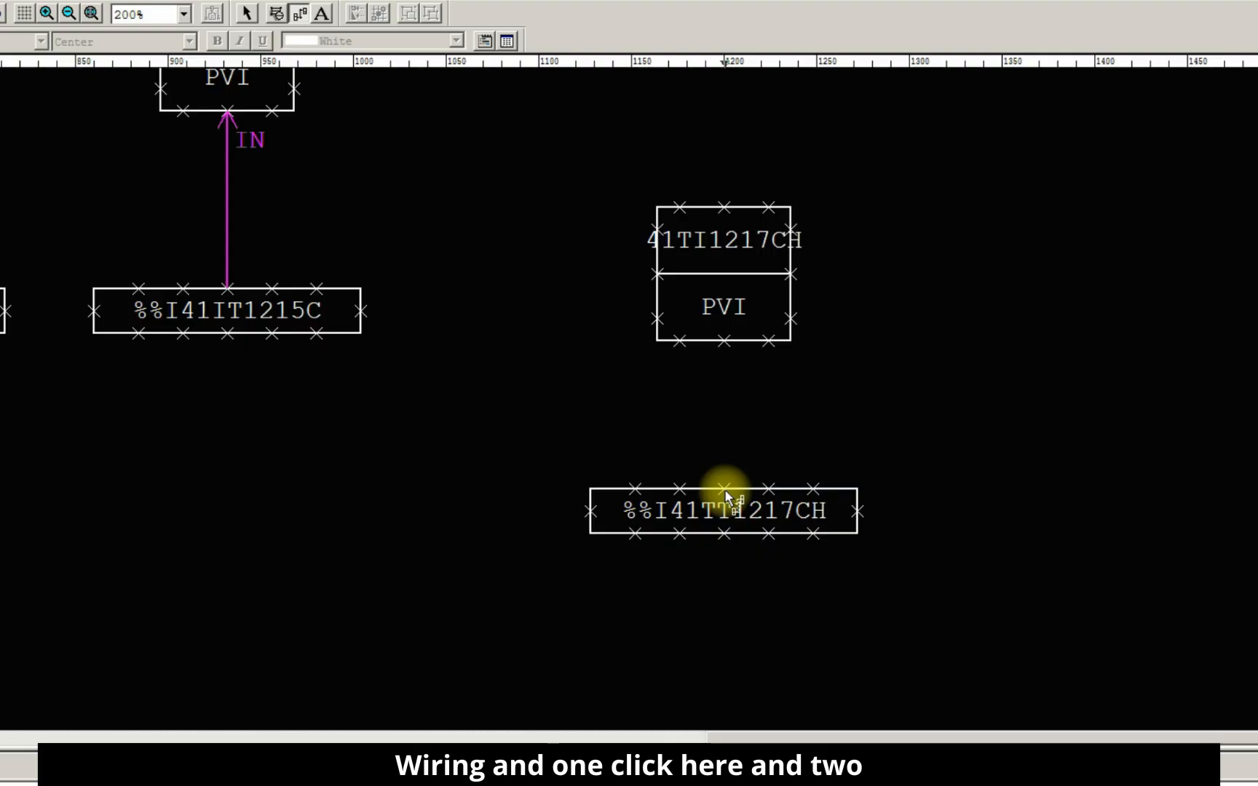
Step: Wire link block %%I41TT1217CH into the IN terminal of PVI block 41TI1217CH
left_click(724, 341)
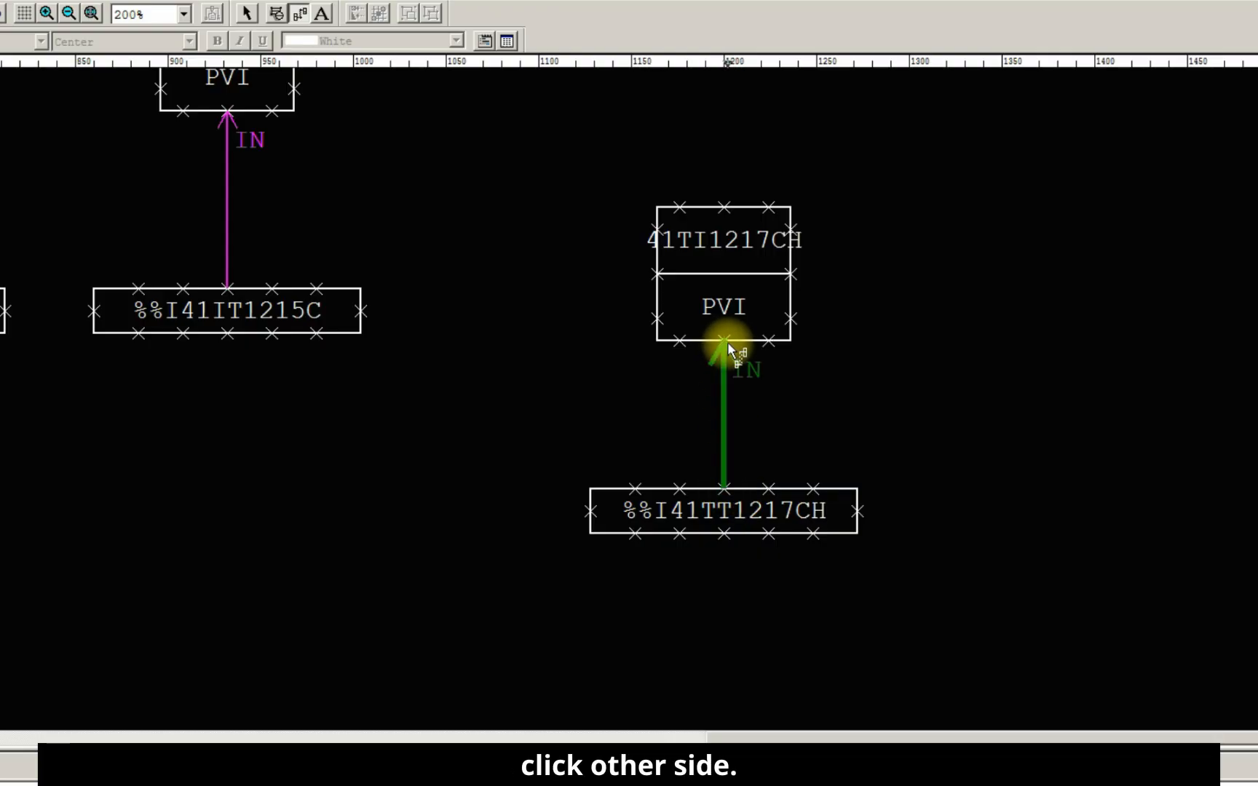
left_click(722, 345)
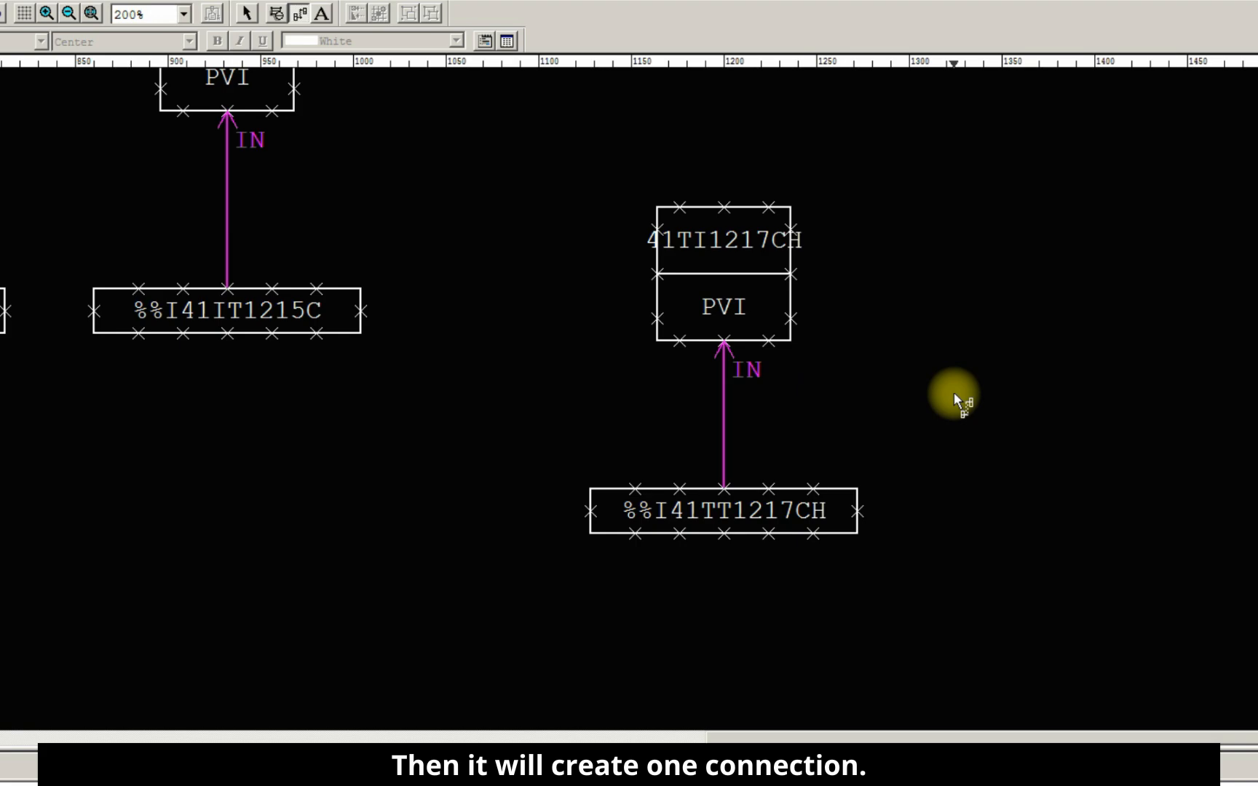
mouse_move(658, 268)
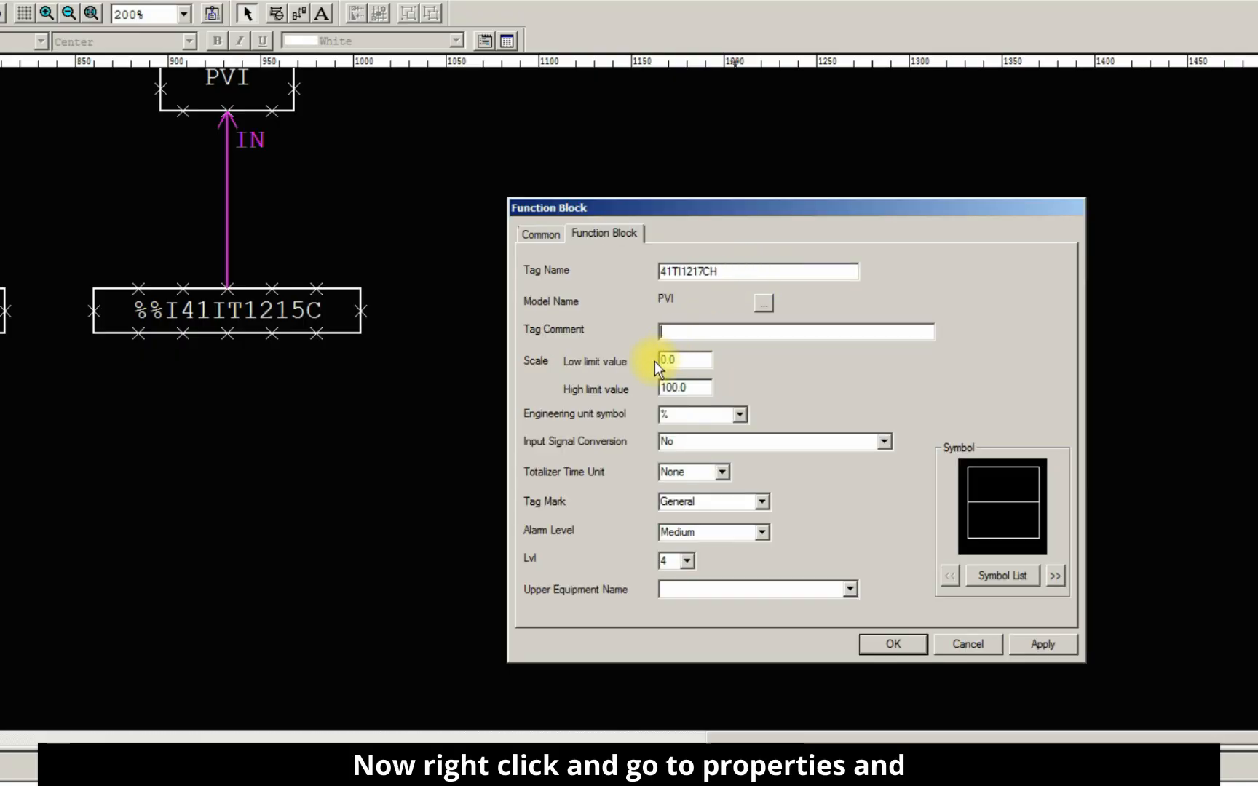
Step: Set PVI block 41TI1217CH's tag comment to READING VIA HART and engineering unit to DEGC
type("REA")
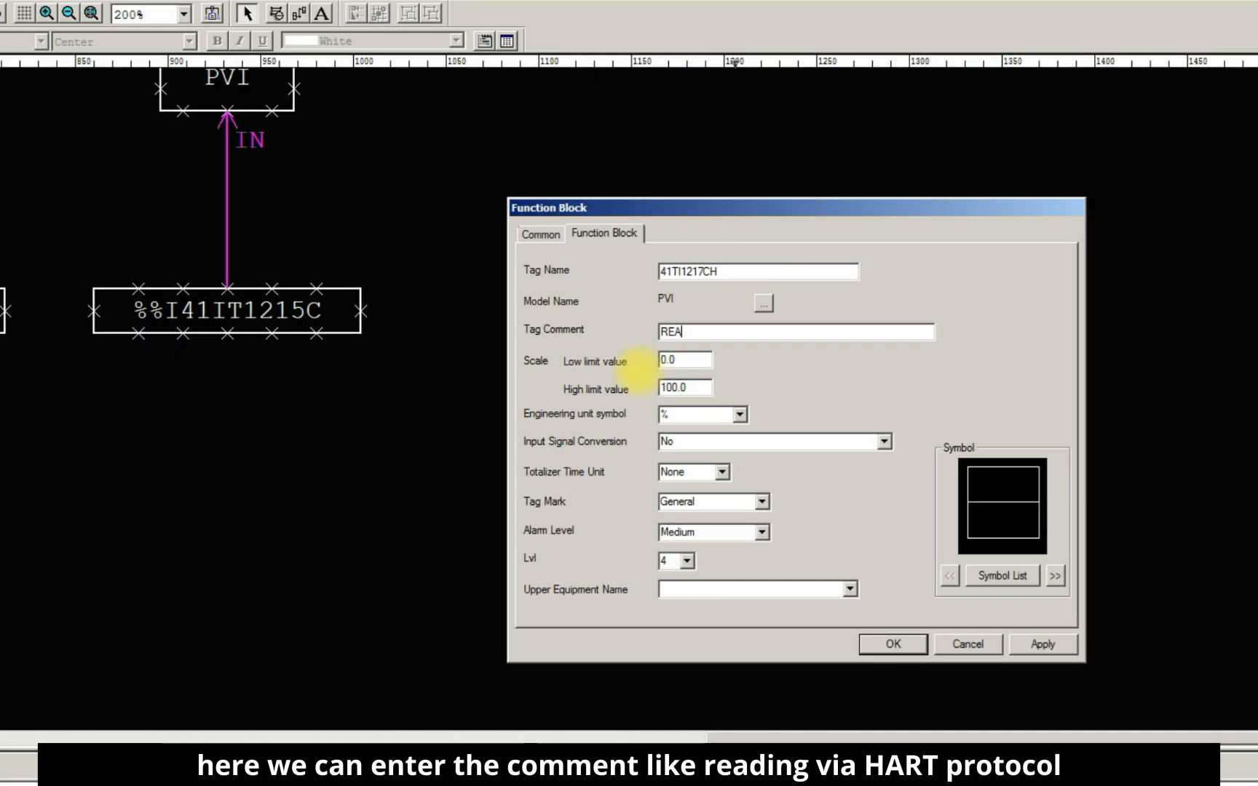
type("DING VIA HART")
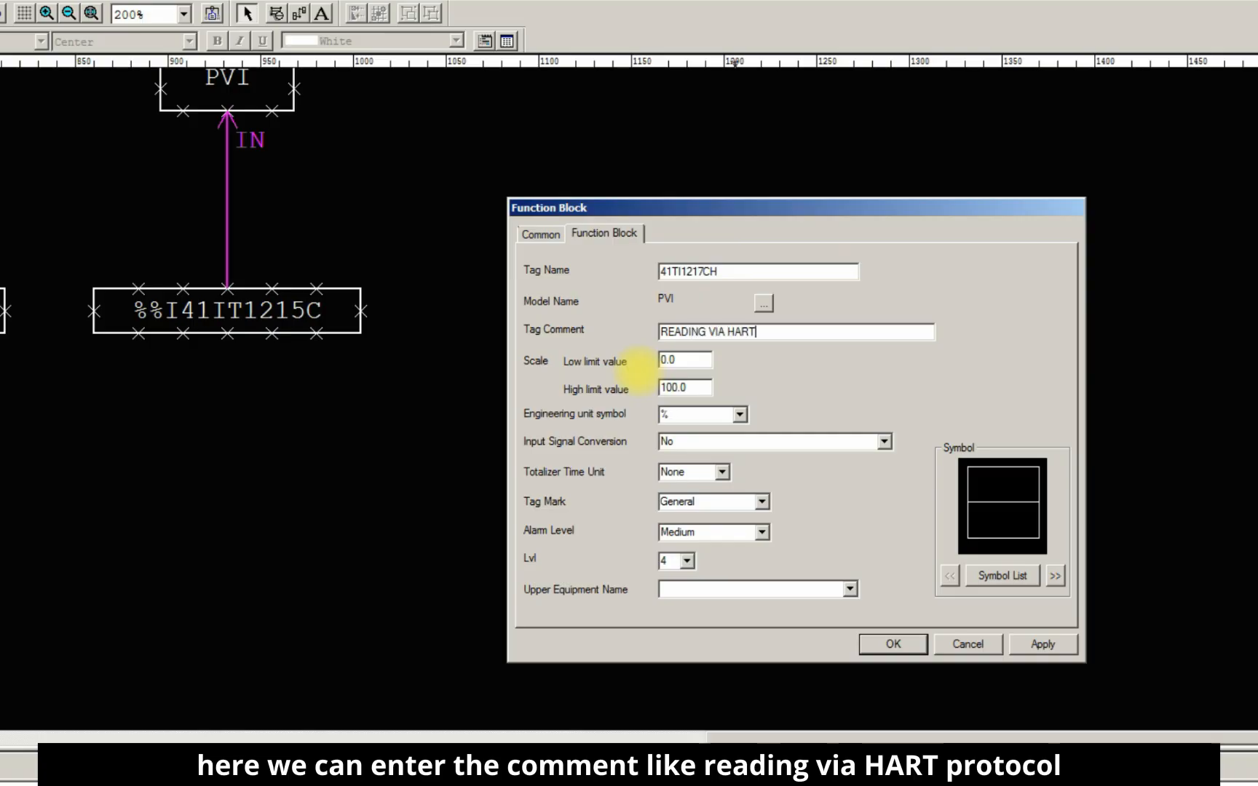
mouse_move(720, 472)
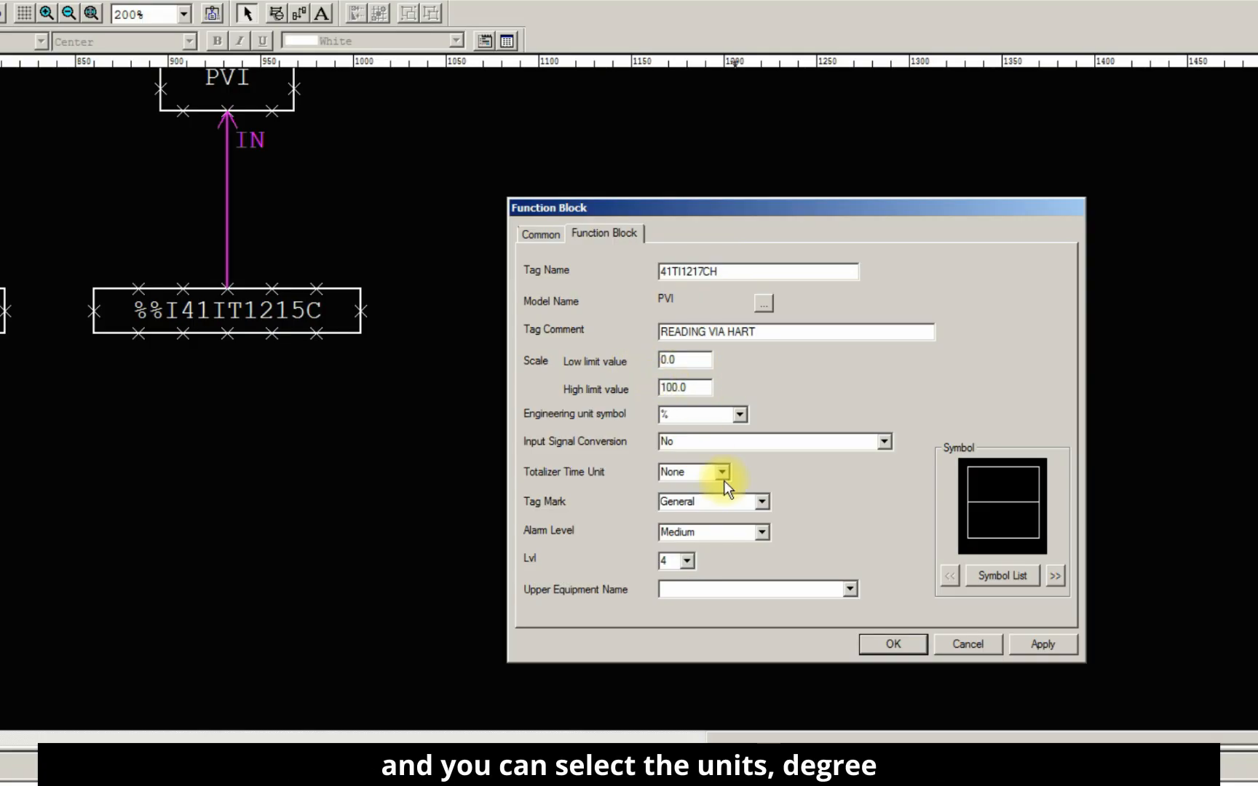
left_click(738, 414)
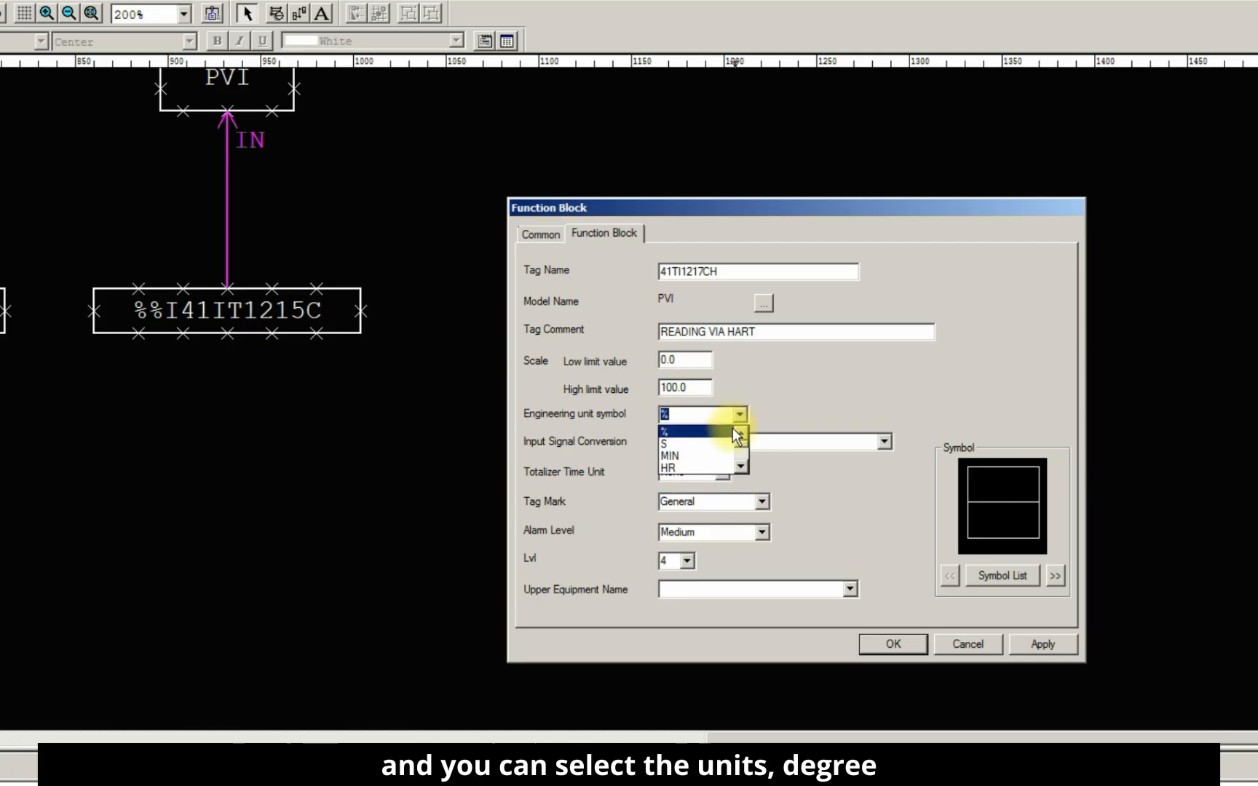
left_click(678, 414)
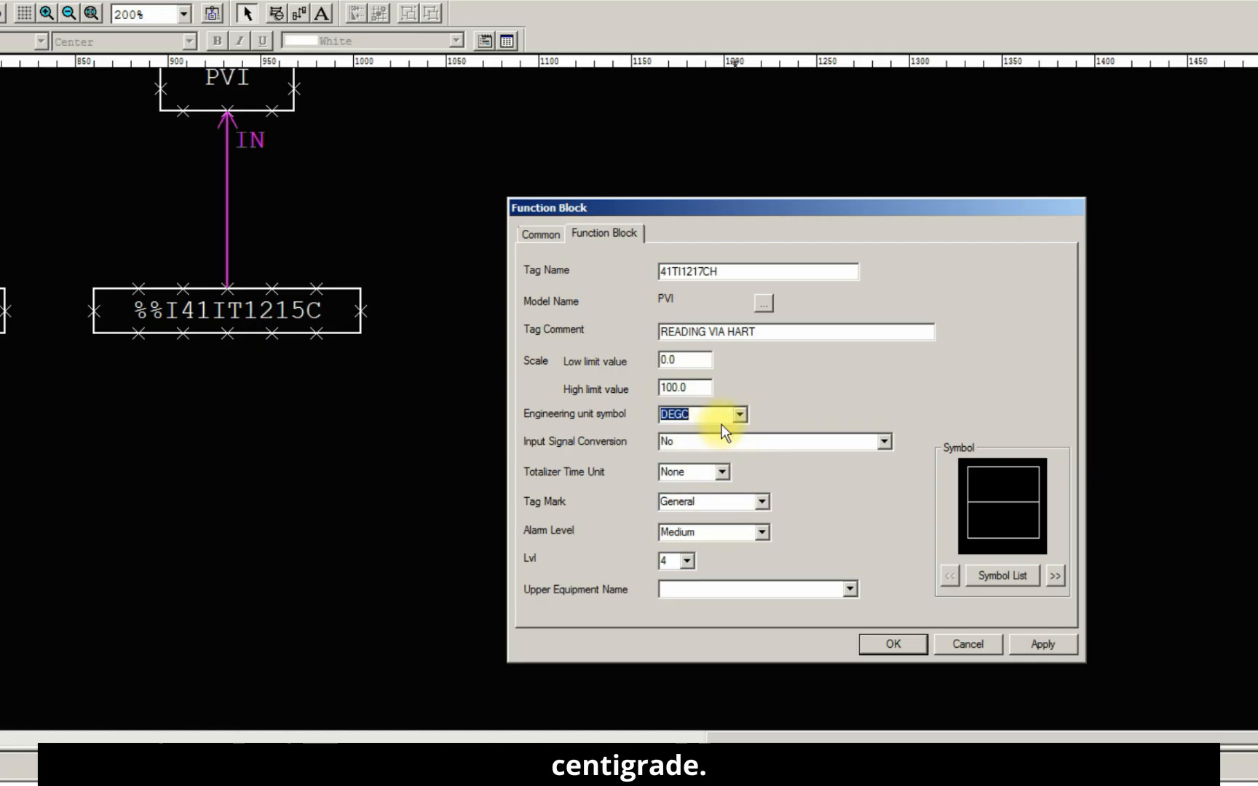
left_click(891, 644)
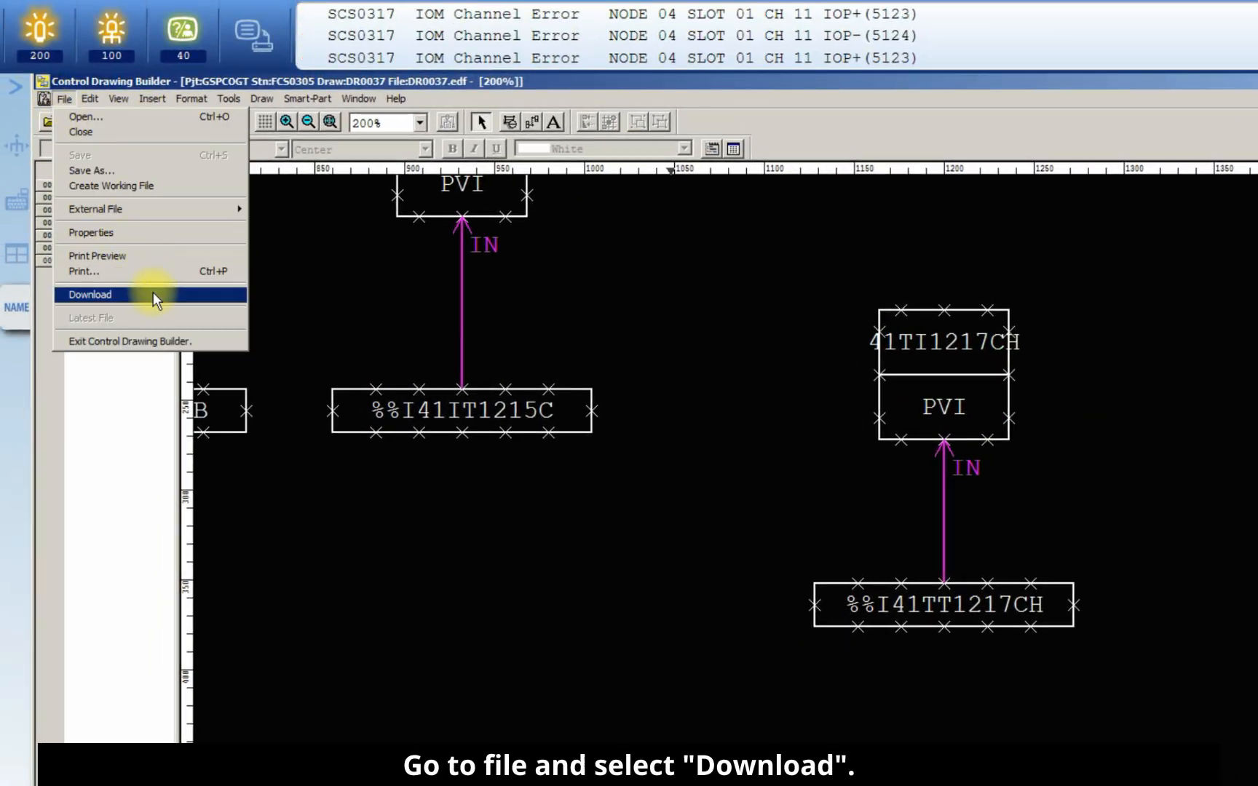
Step: Download drawing DR0037 to the FCS and confirm the download
left_click(90, 294)
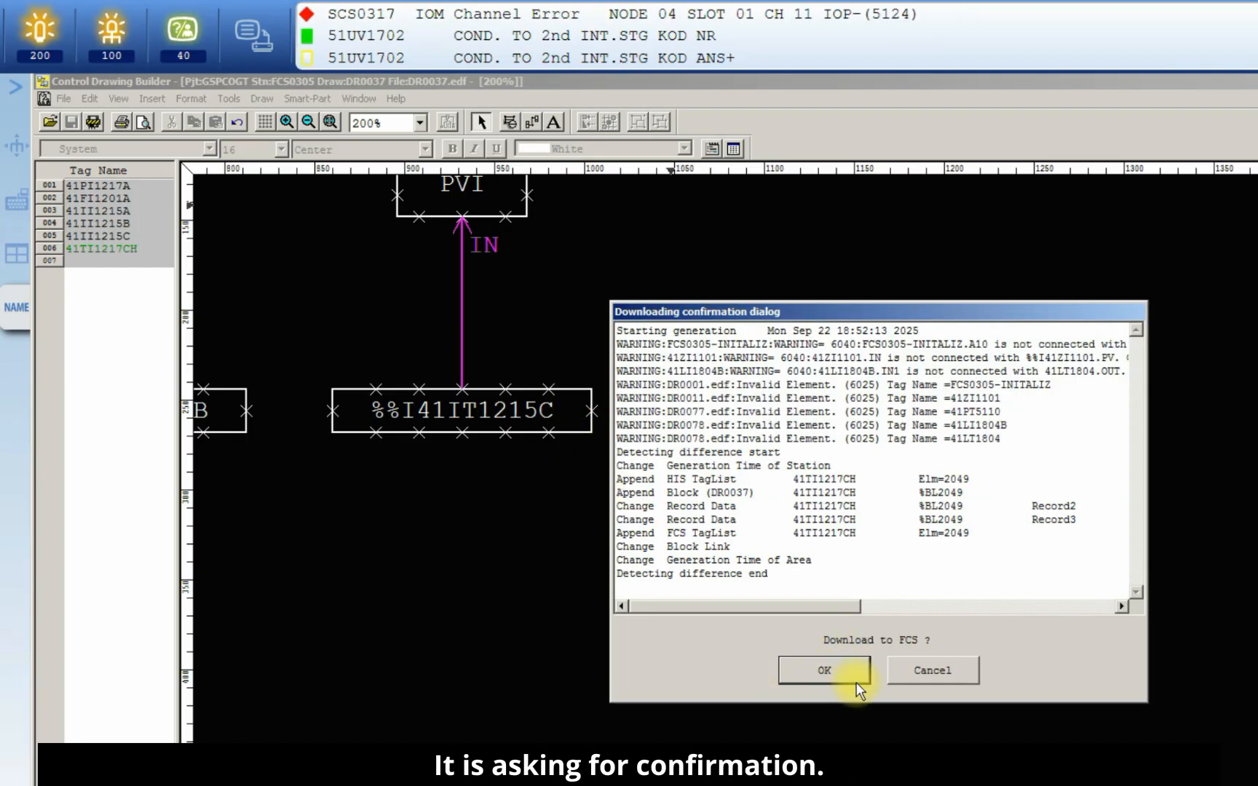
left_click(821, 669)
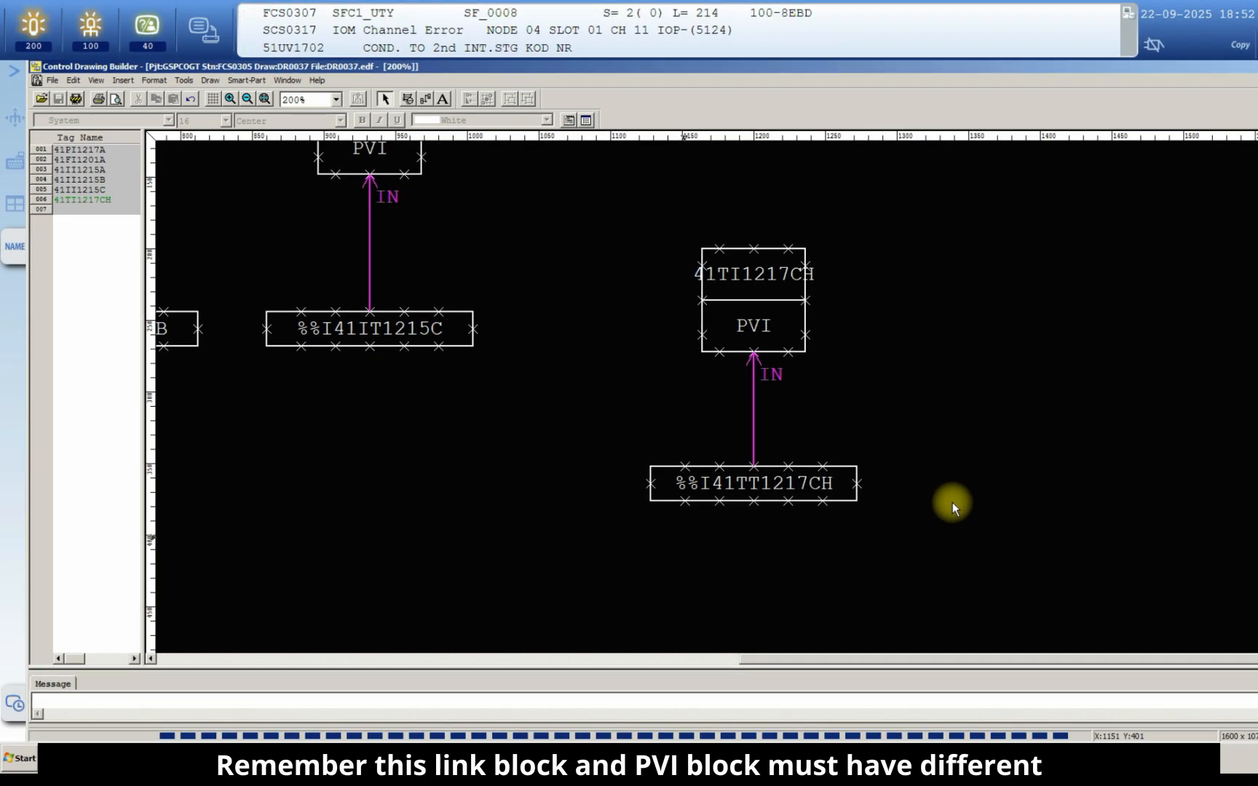
mouse_move(896, 346)
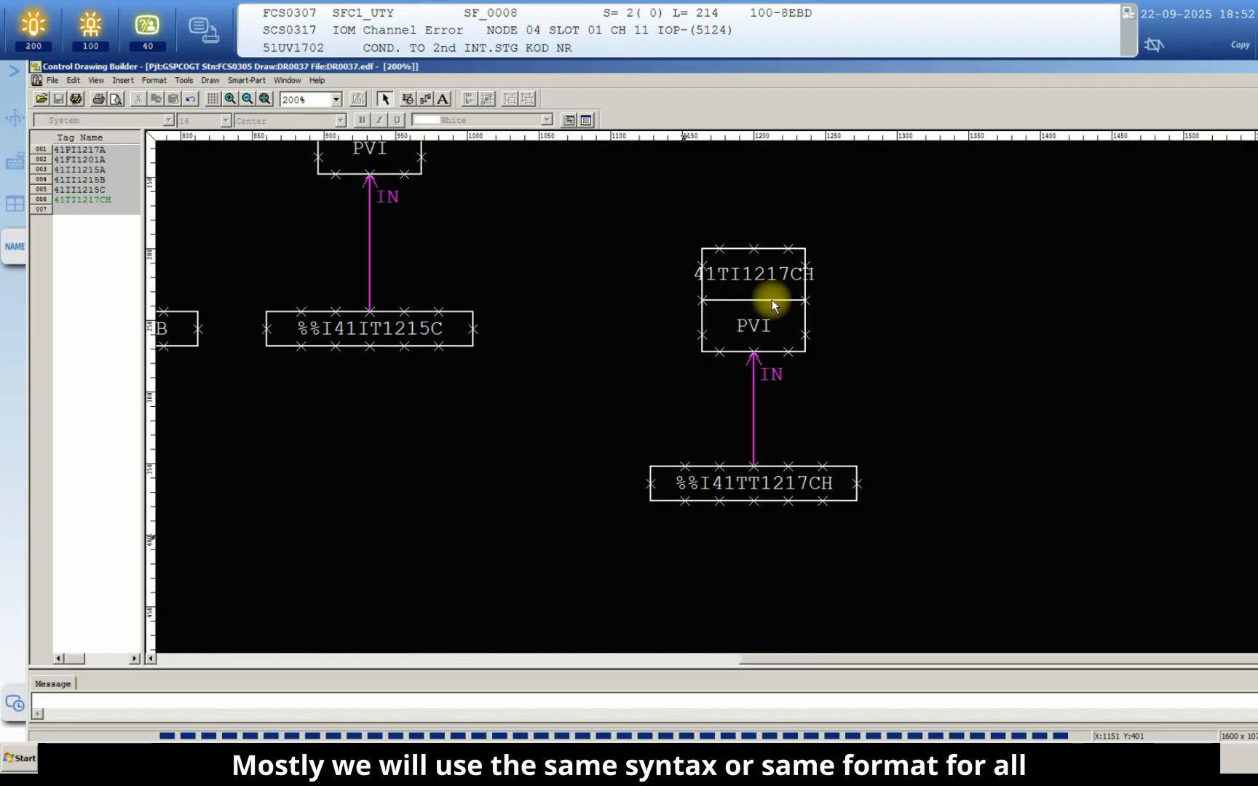
mouse_move(780, 290)
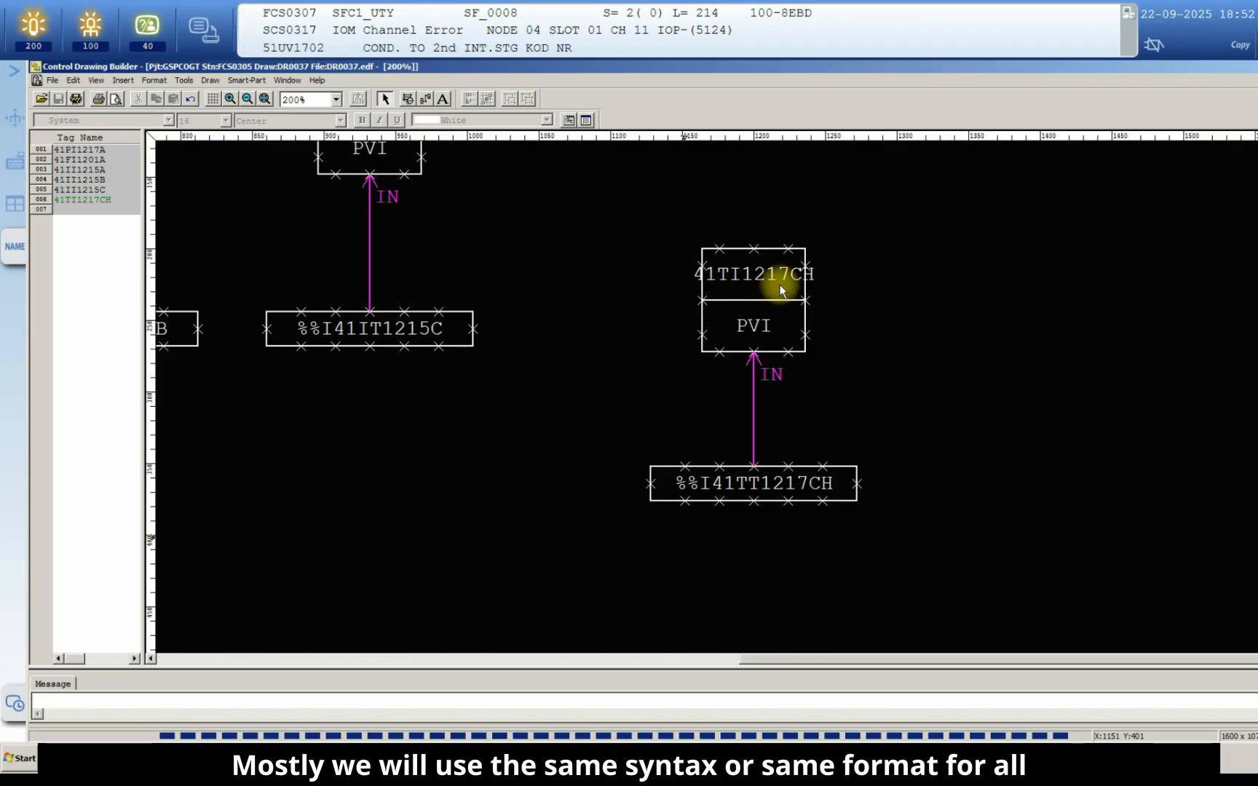
mouse_move(821, 639)
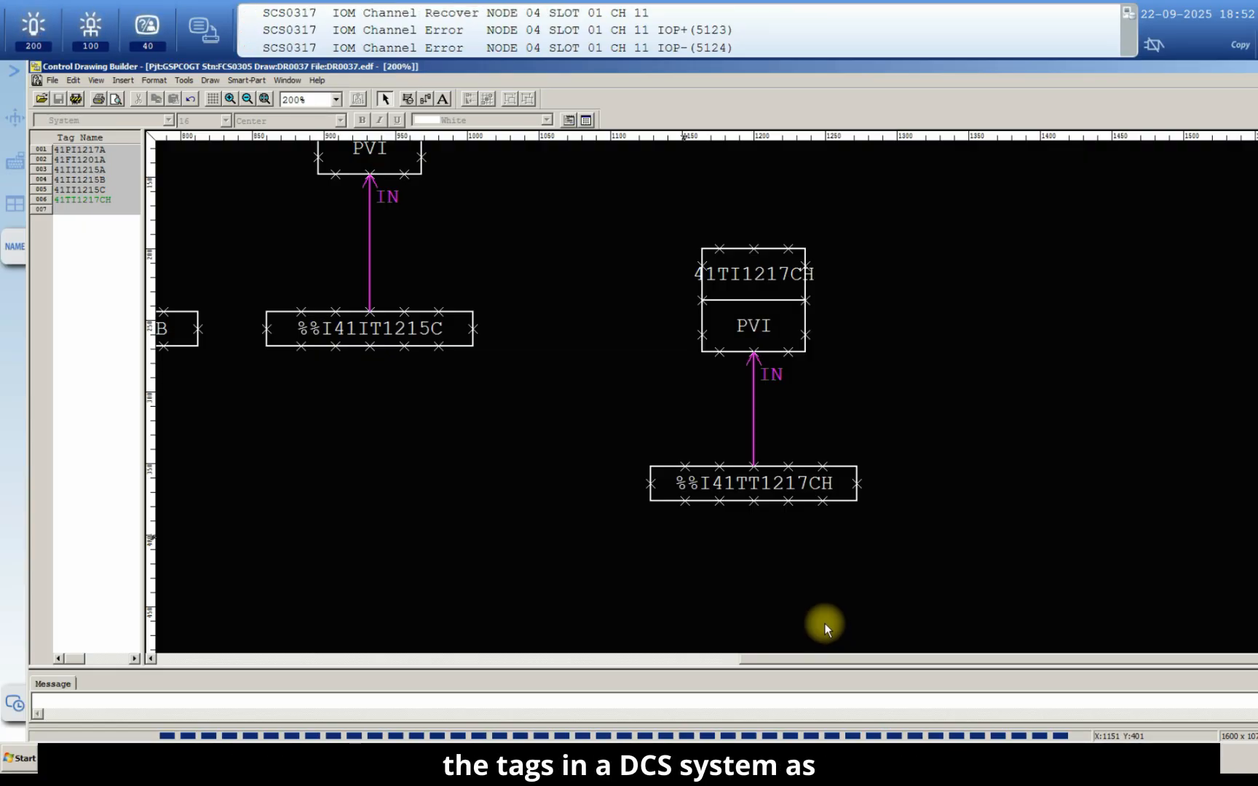
mouse_move(550, 559)
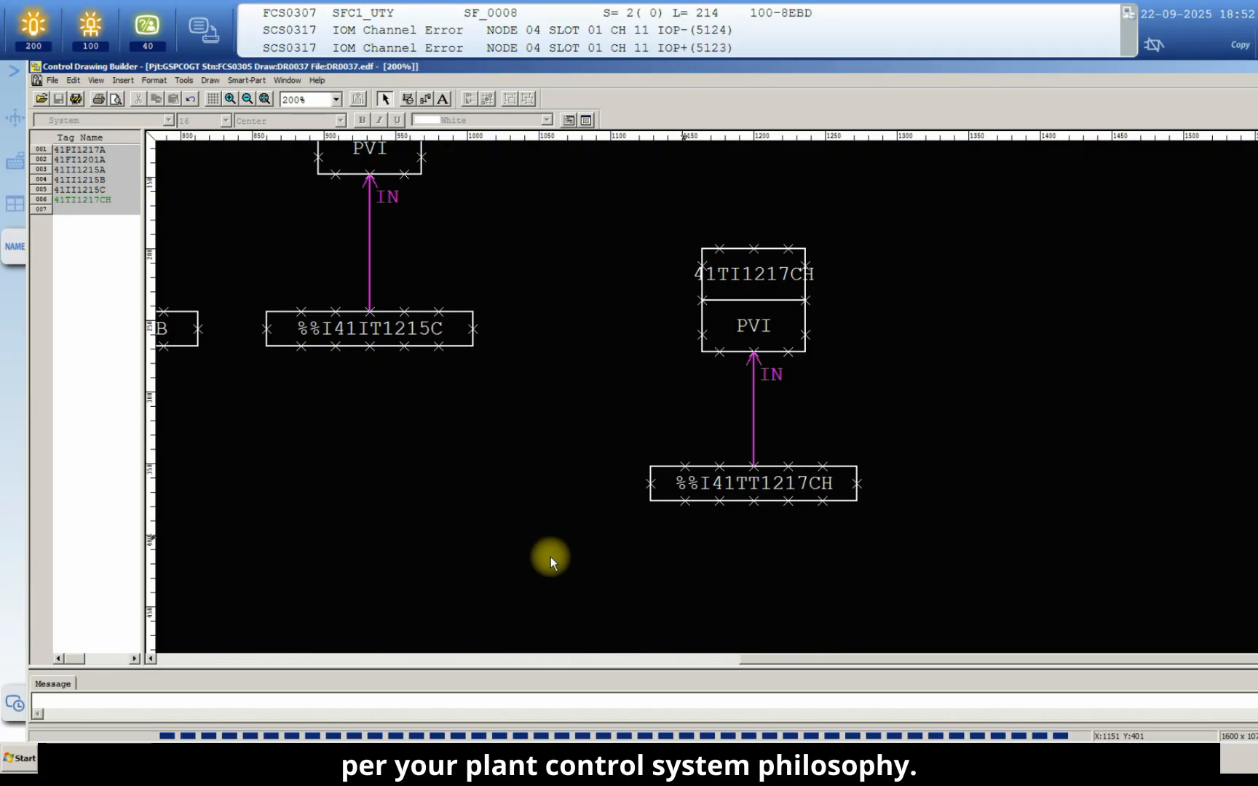